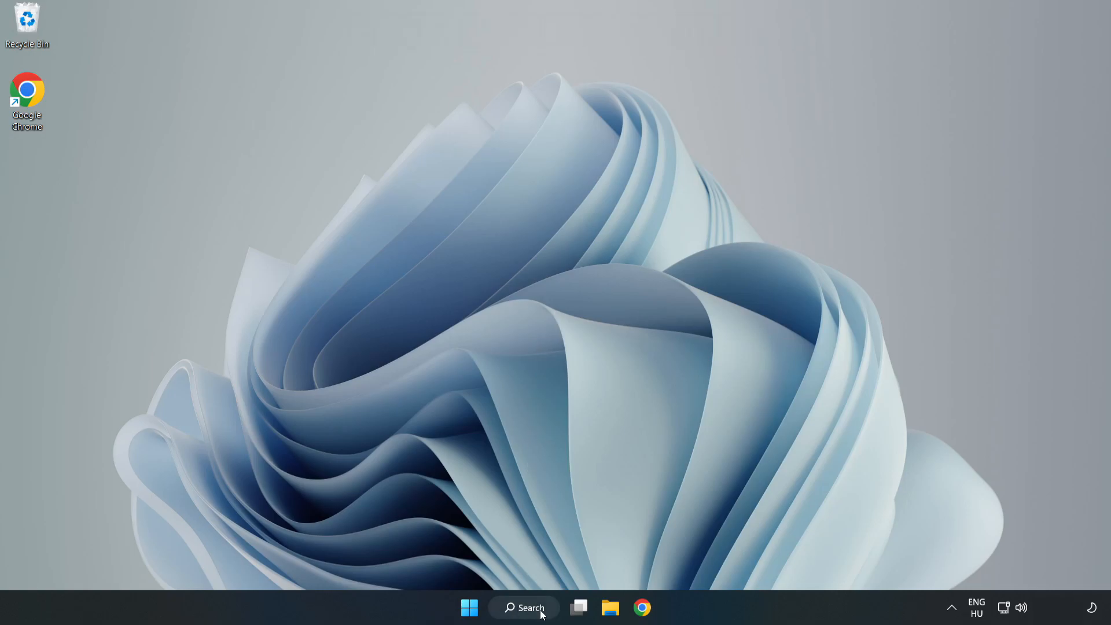
Search for 'device manager' from the taskbar search panel
left_click(523, 623)
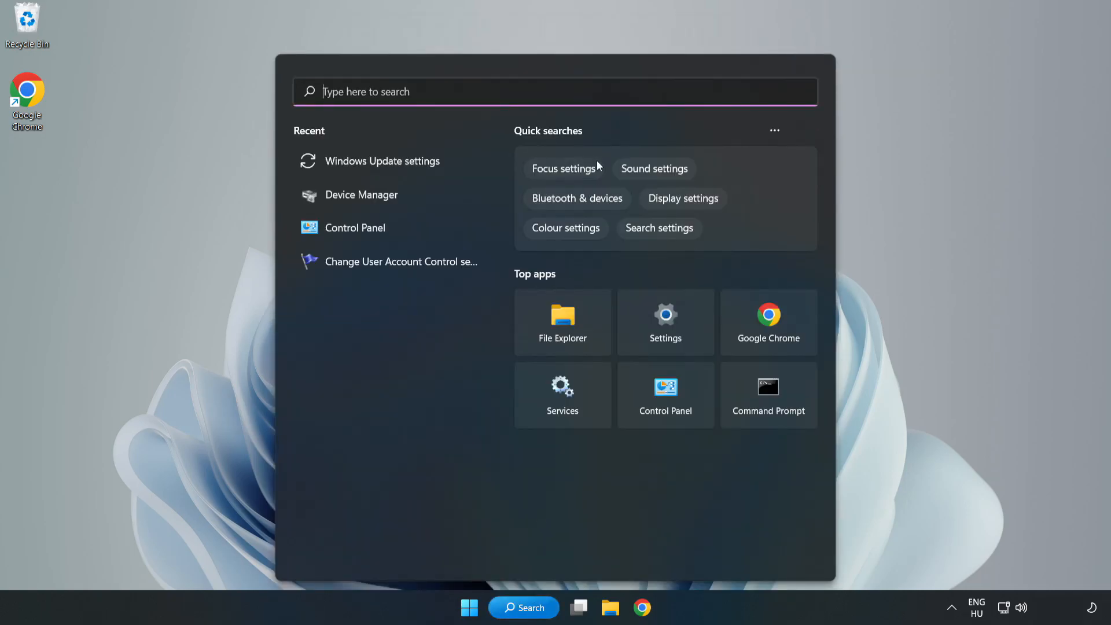
type("device manager")
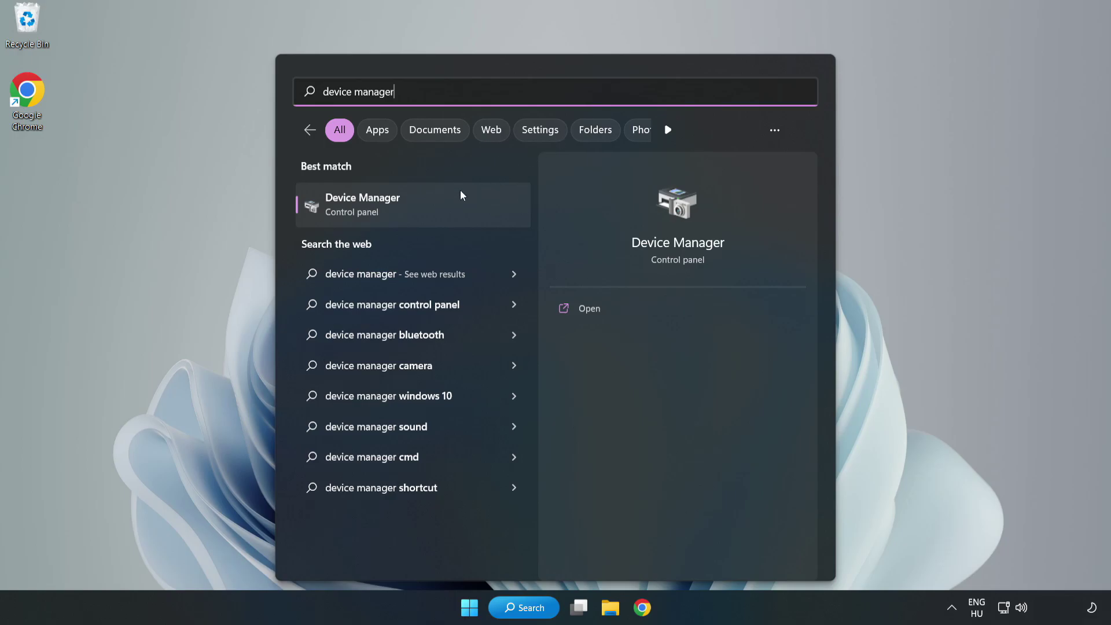
mouse_move(414, 213)
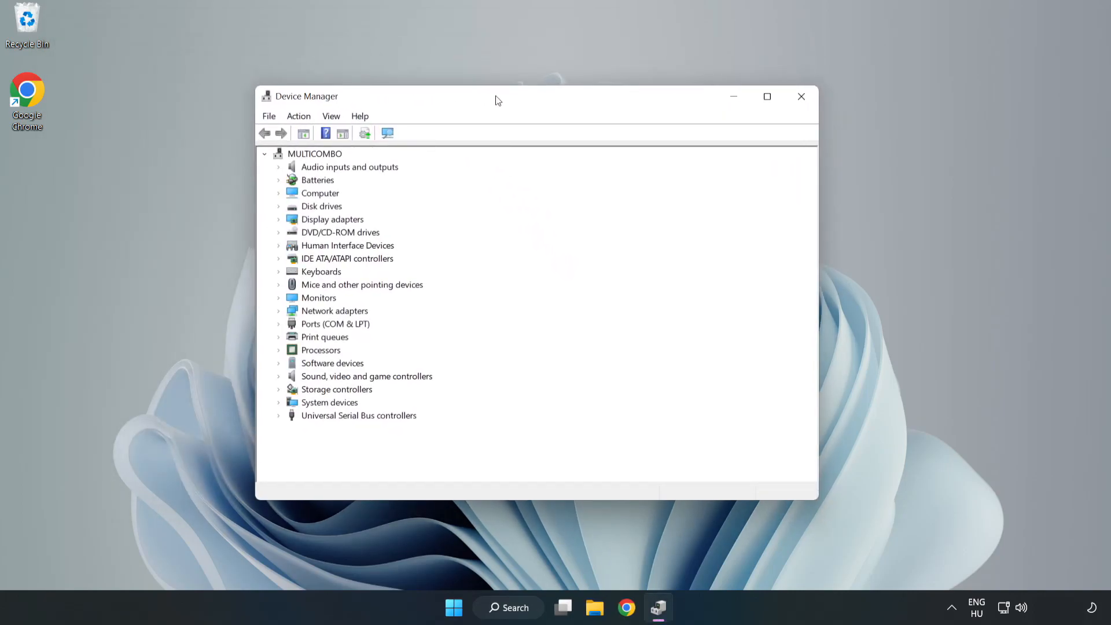
Locate the VMware SVGA 3D adapter under Display adapters and show its options
left_click(330, 219)
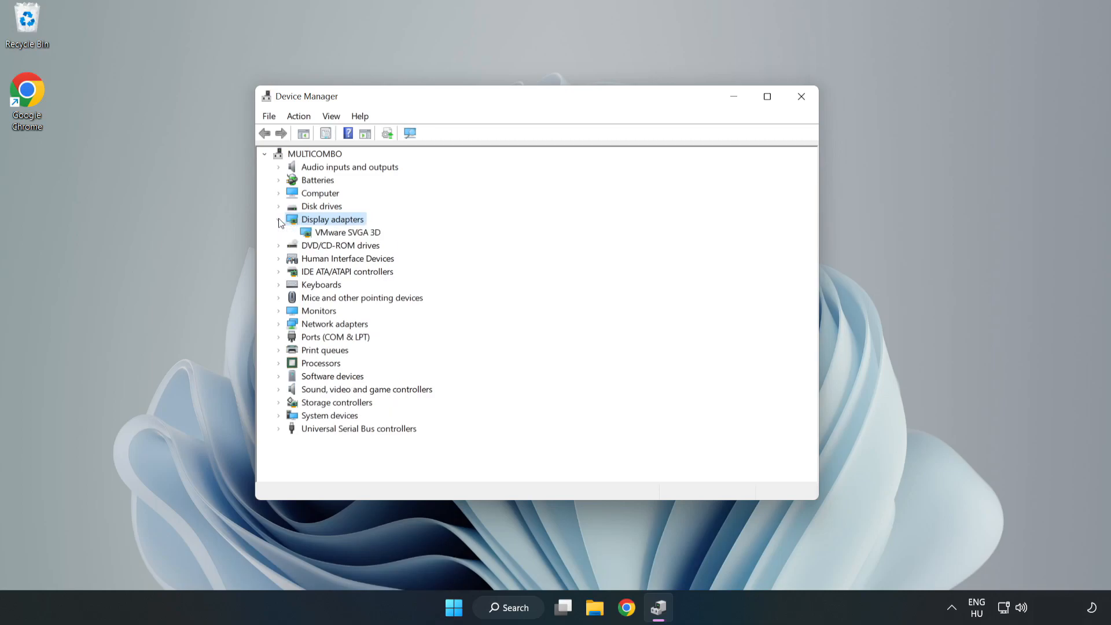
left_click(347, 232)
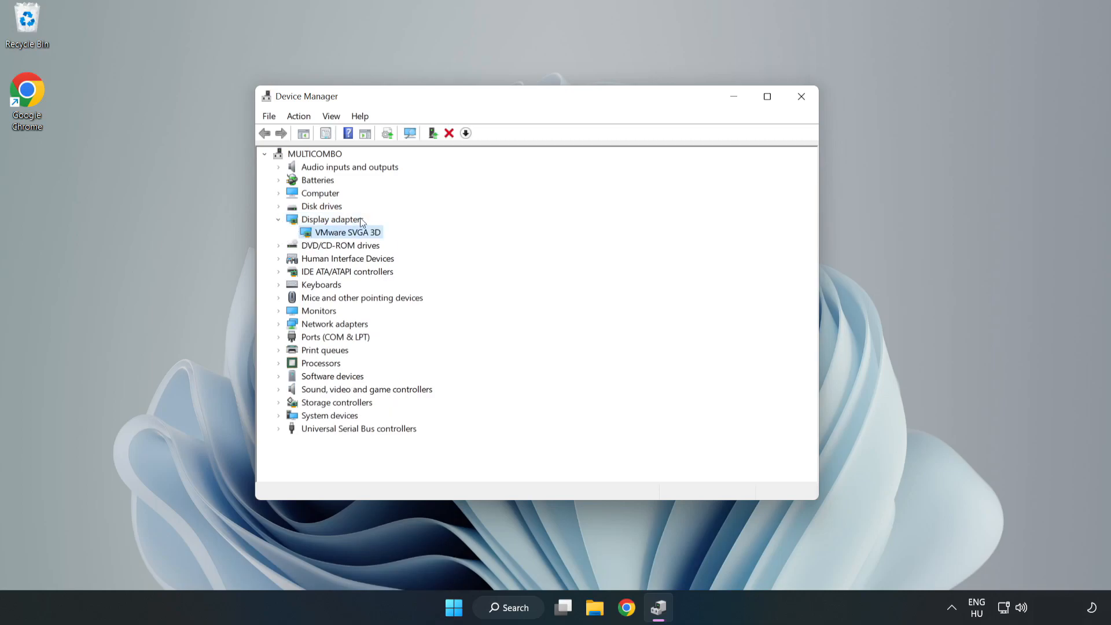
left_click(347, 232)
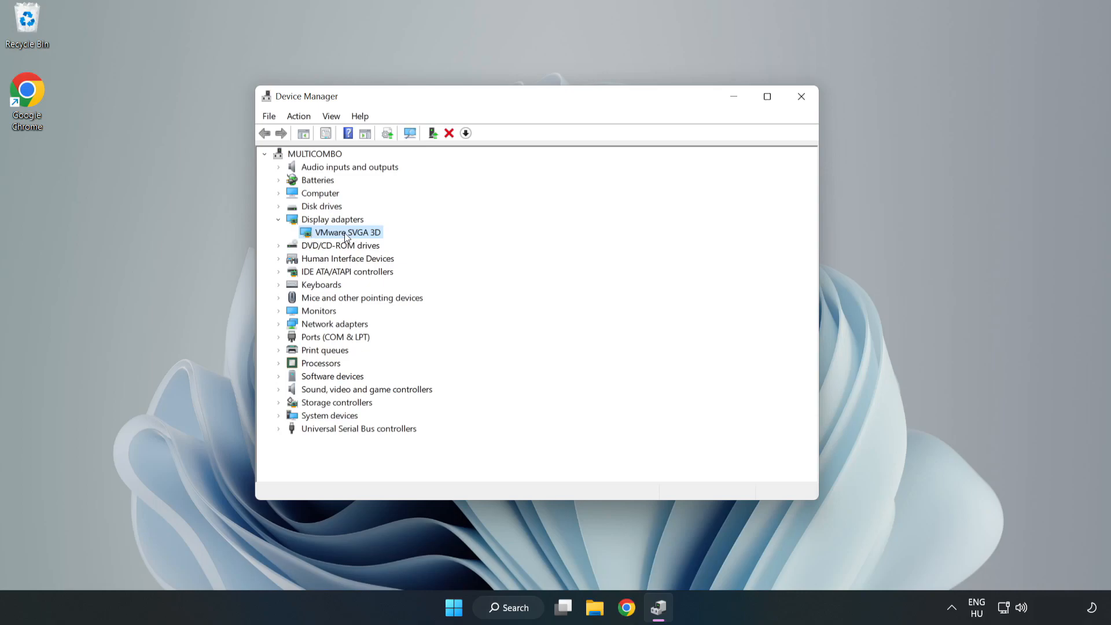
right_click(346, 231)
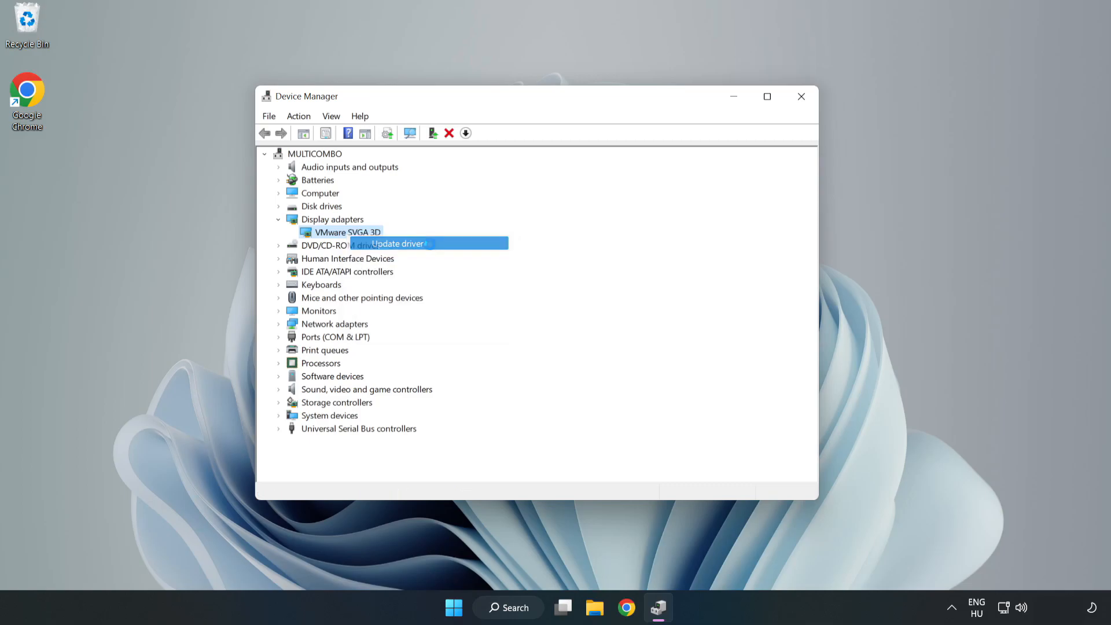
Update the adapter's driver via automatic search, confirm the best driver is installed, and close Device Manager
left_click(397, 243)
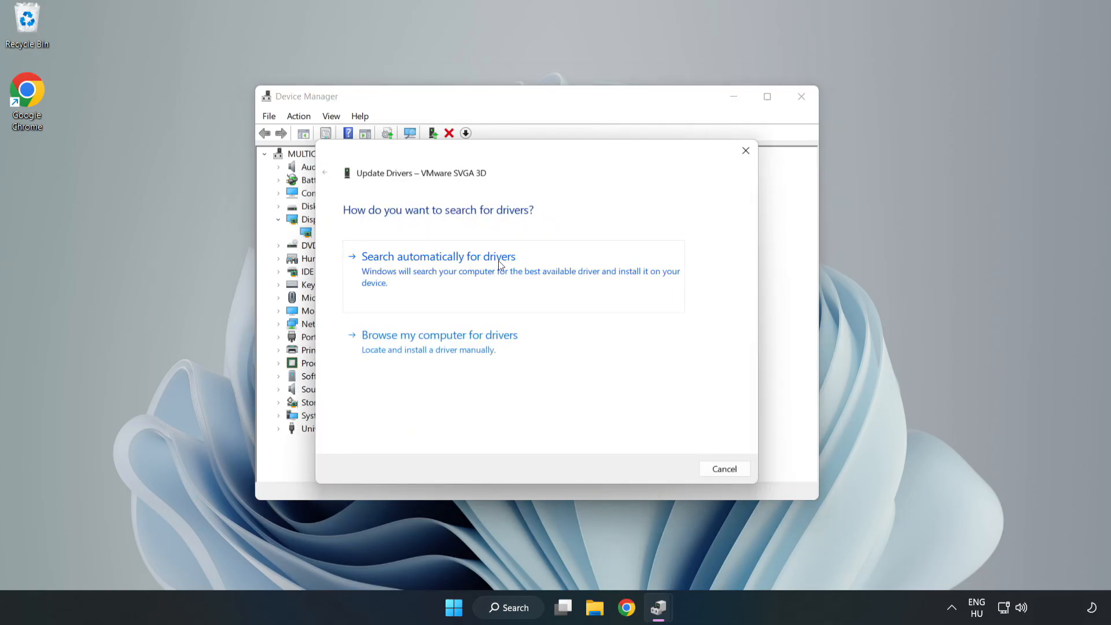
mouse_move(442, 272)
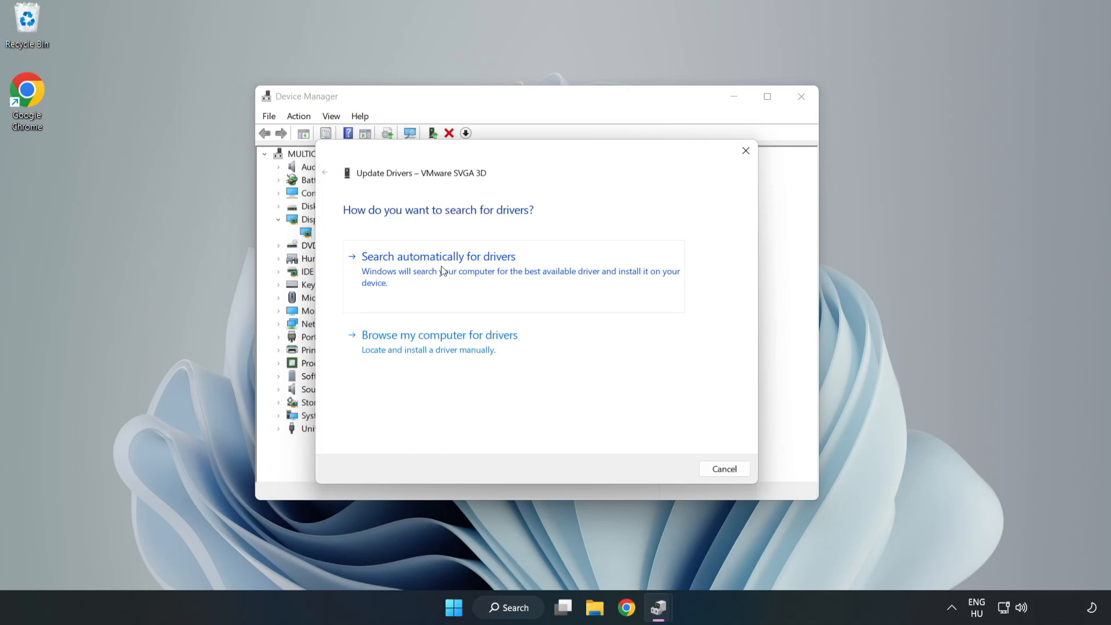
left_click(437, 255)
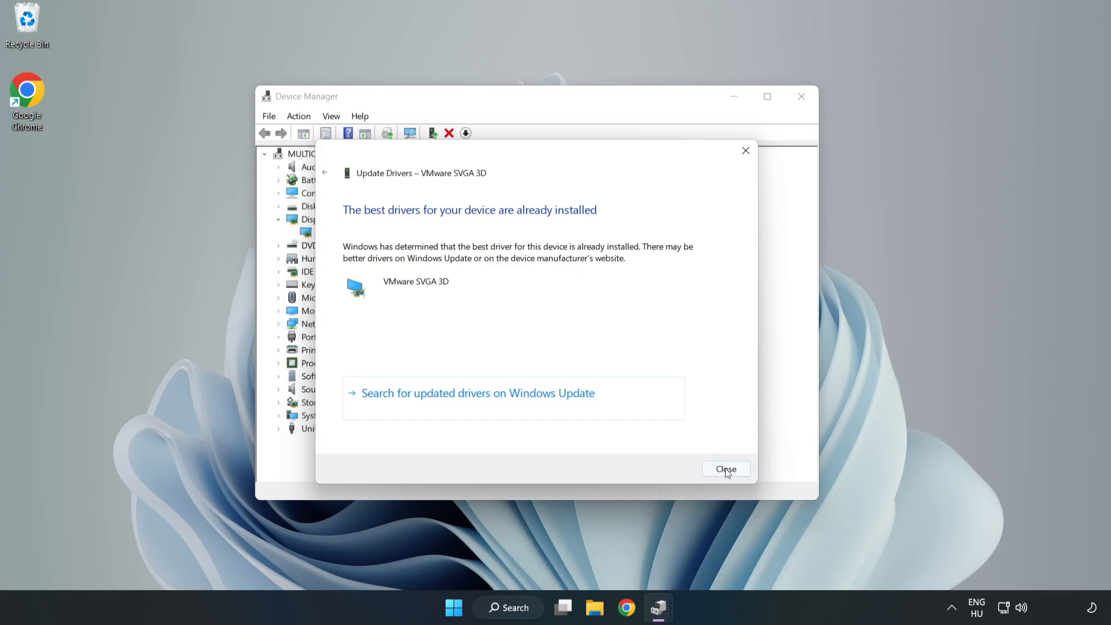
left_click(727, 469)
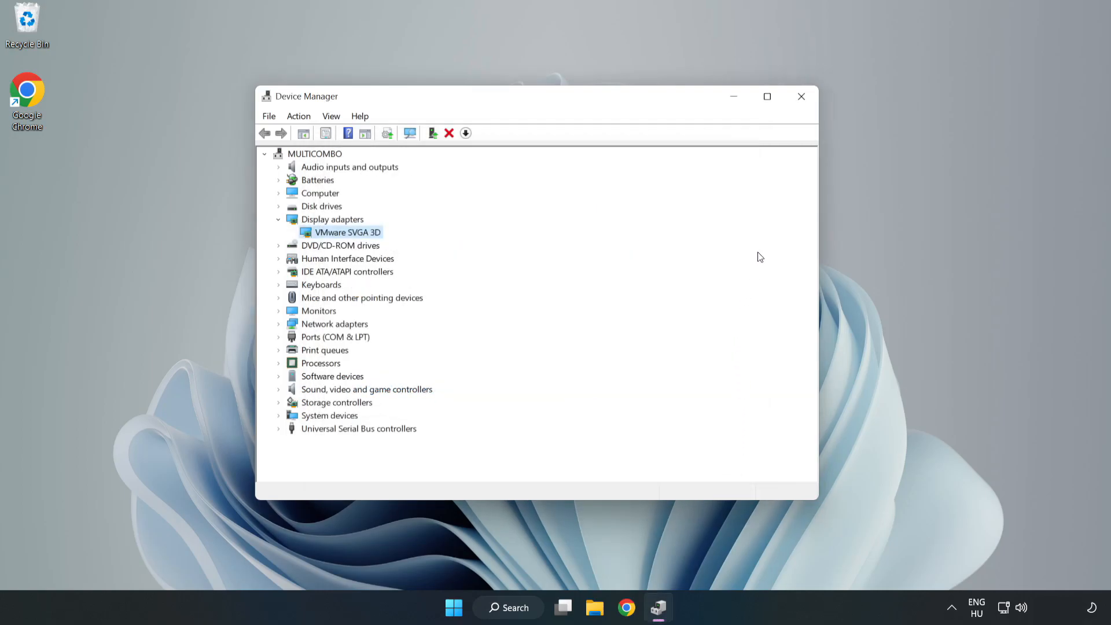
mouse_move(801, 97)
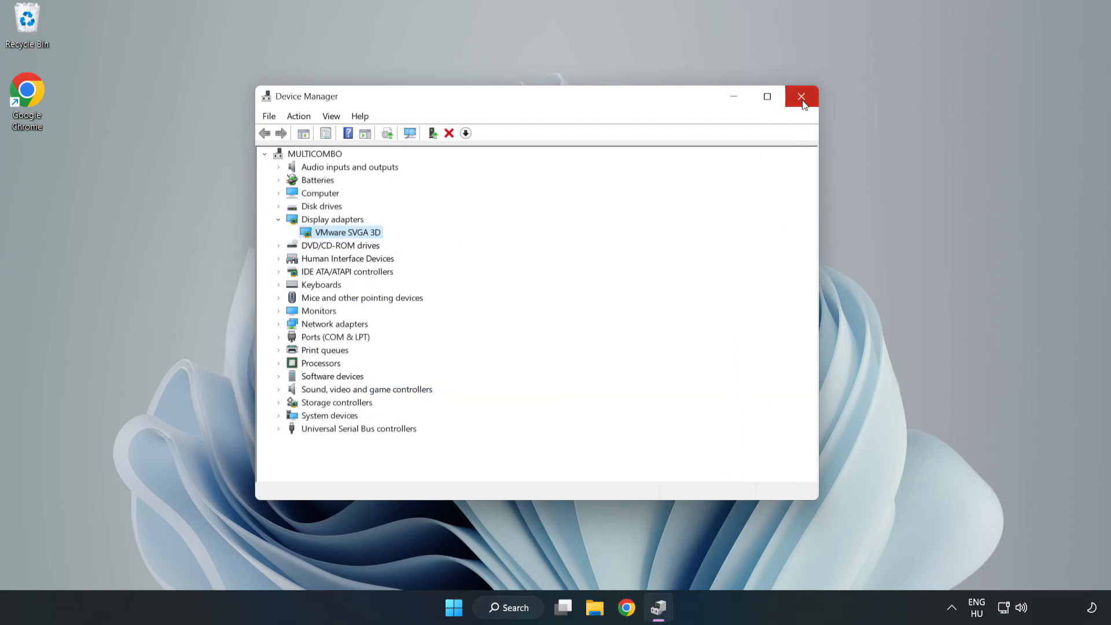
left_click(801, 97)
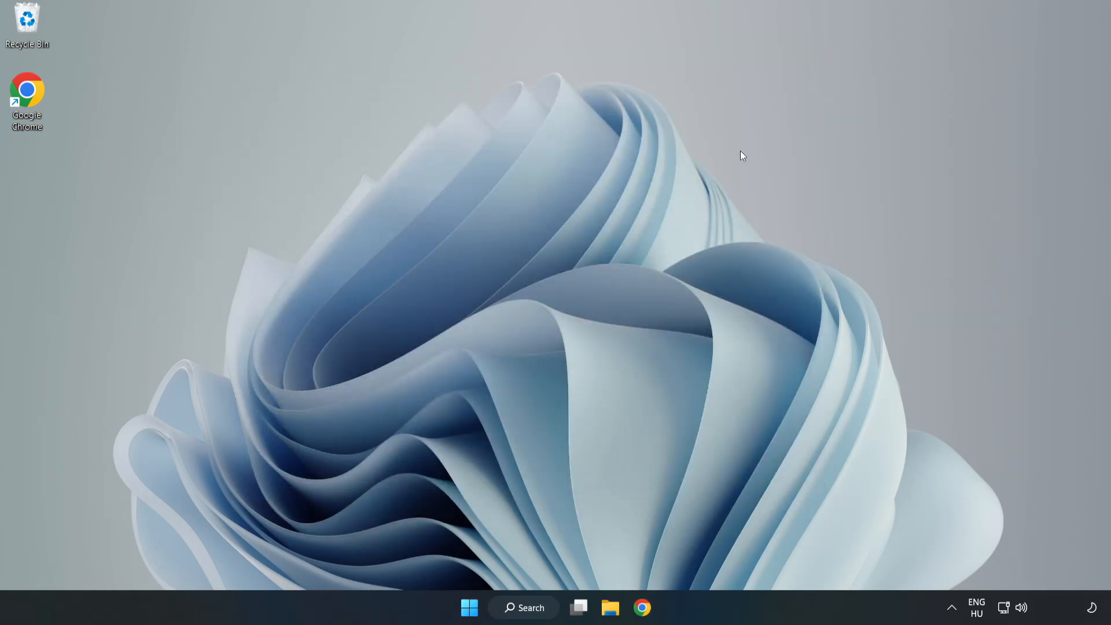
Search for 'update' to reach the Windows Update settings
left_click(527, 607)
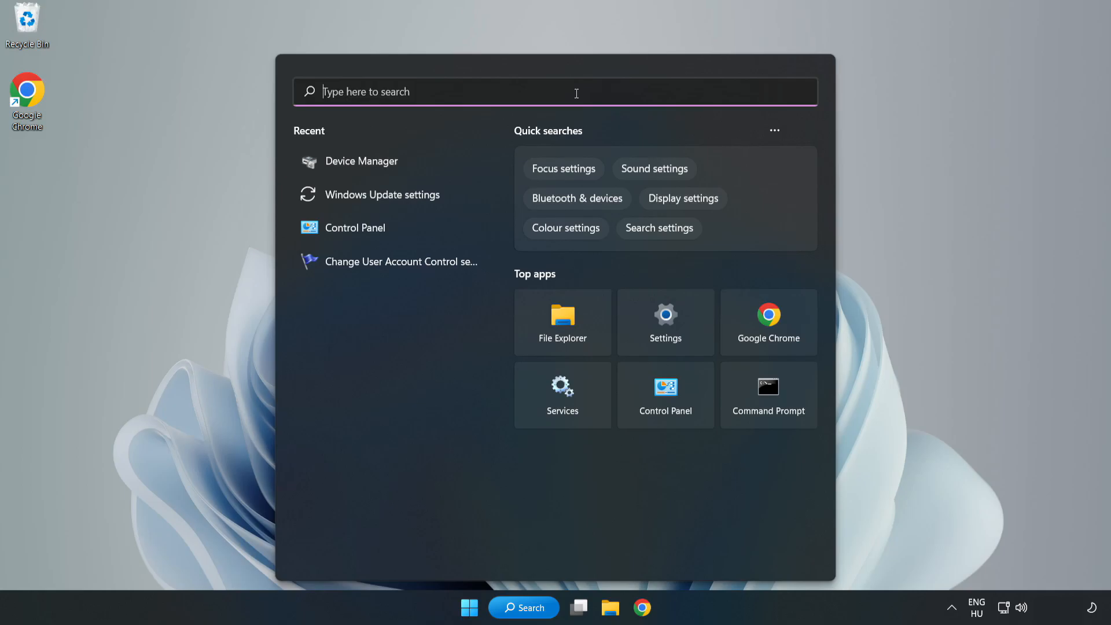
type("upda")
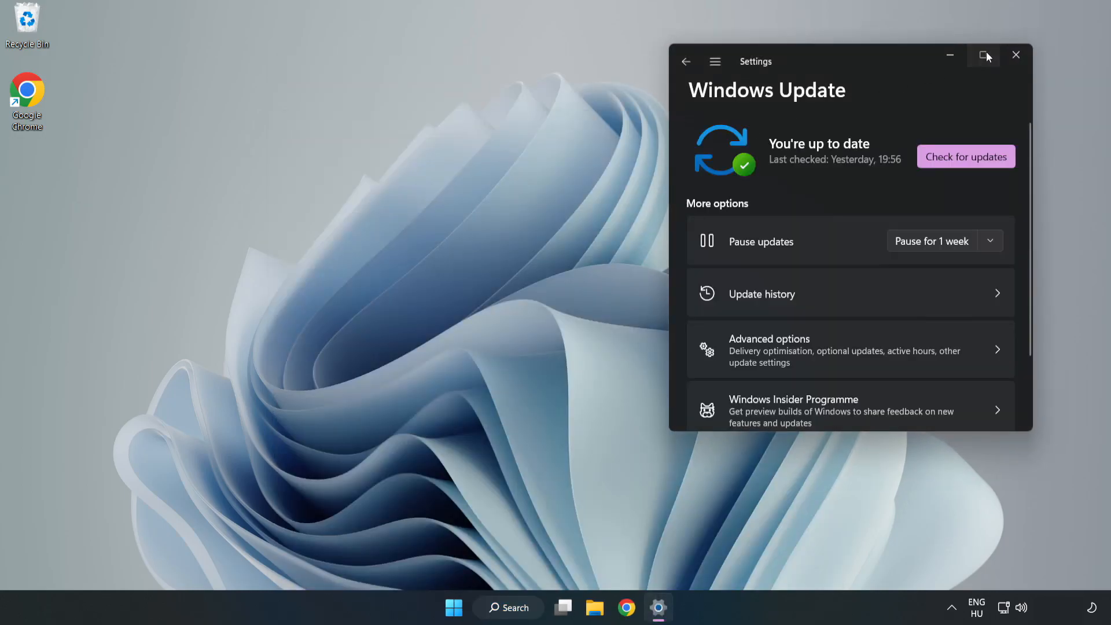
Run a fresh Windows Update check in maximized Settings, then close Settings
left_click(984, 54)
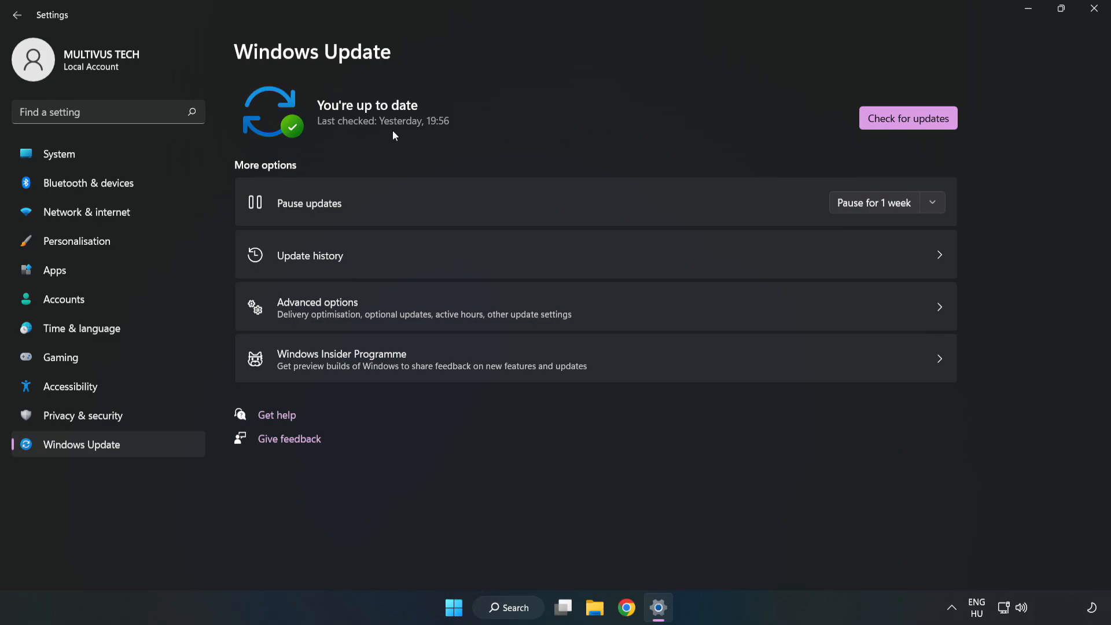
left_click(908, 118)
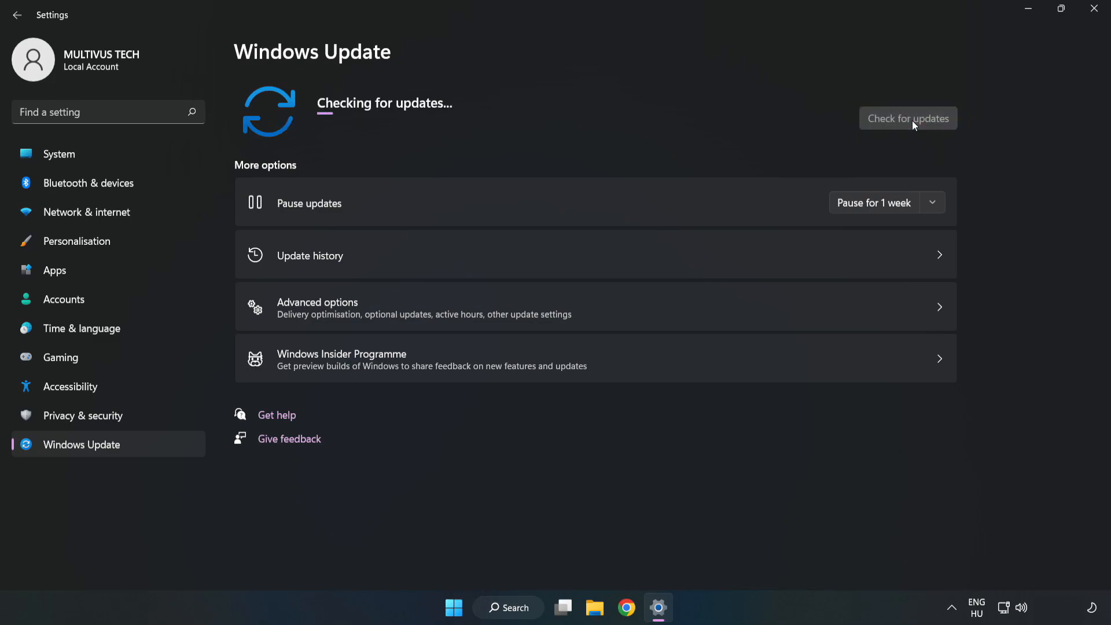
mouse_move(905, 123)
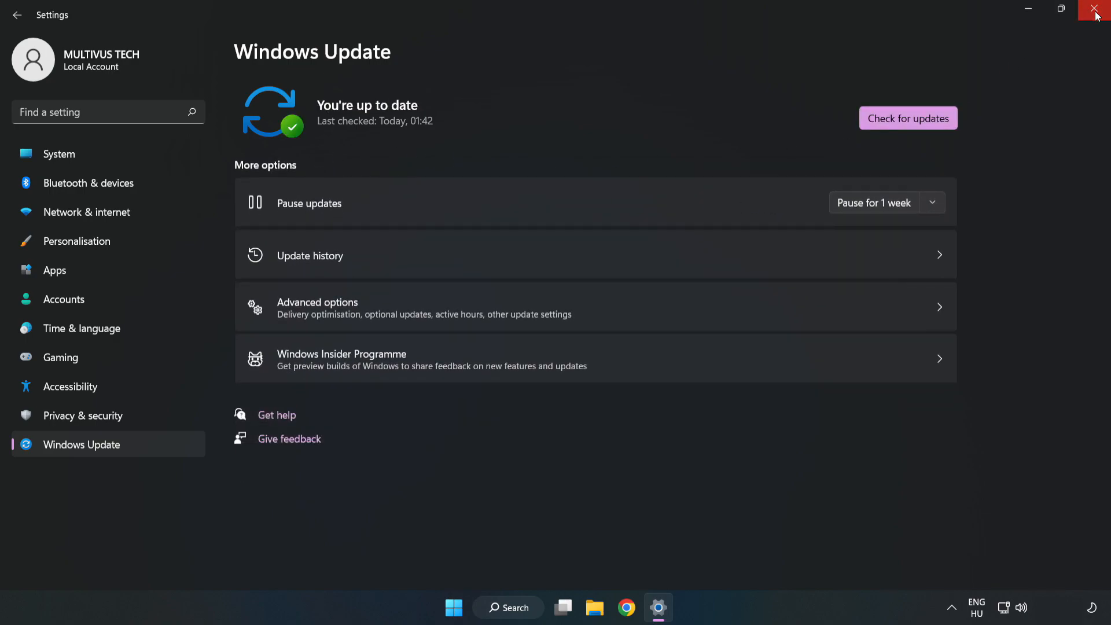
left_click(1094, 8)
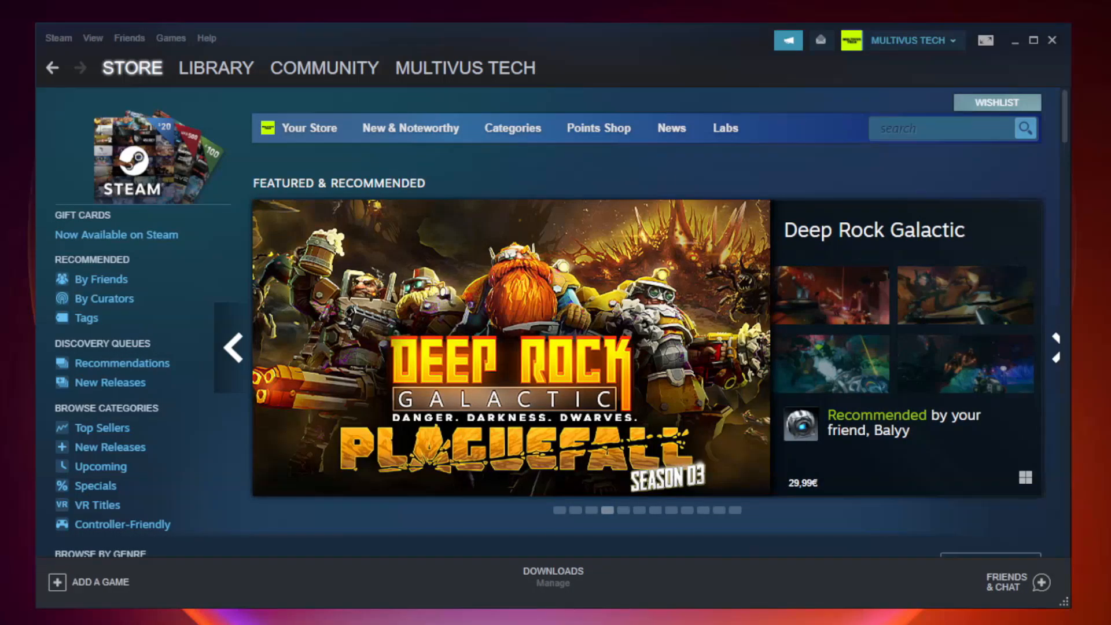
Show the Steam library and the options menu for the not-working game
left_click(217, 67)
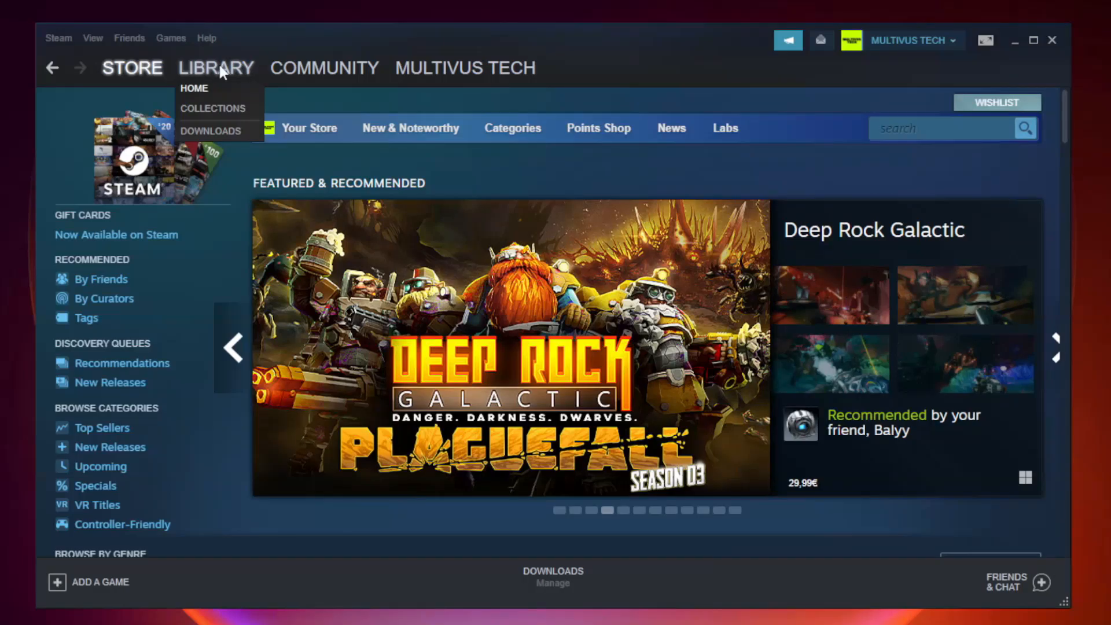
left_click(194, 87)
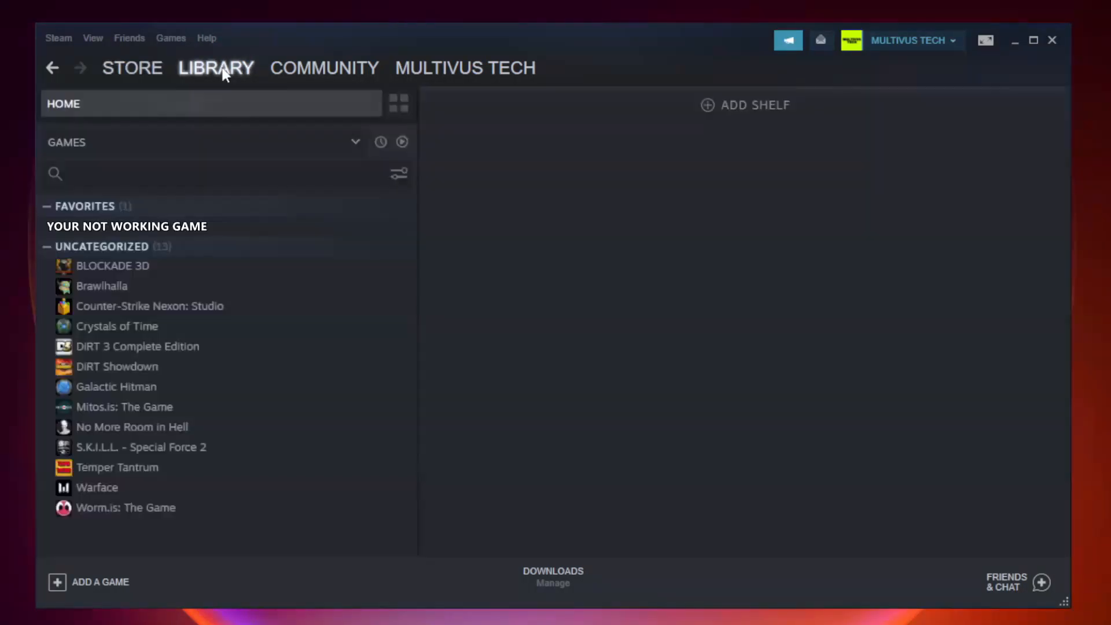
mouse_move(224, 198)
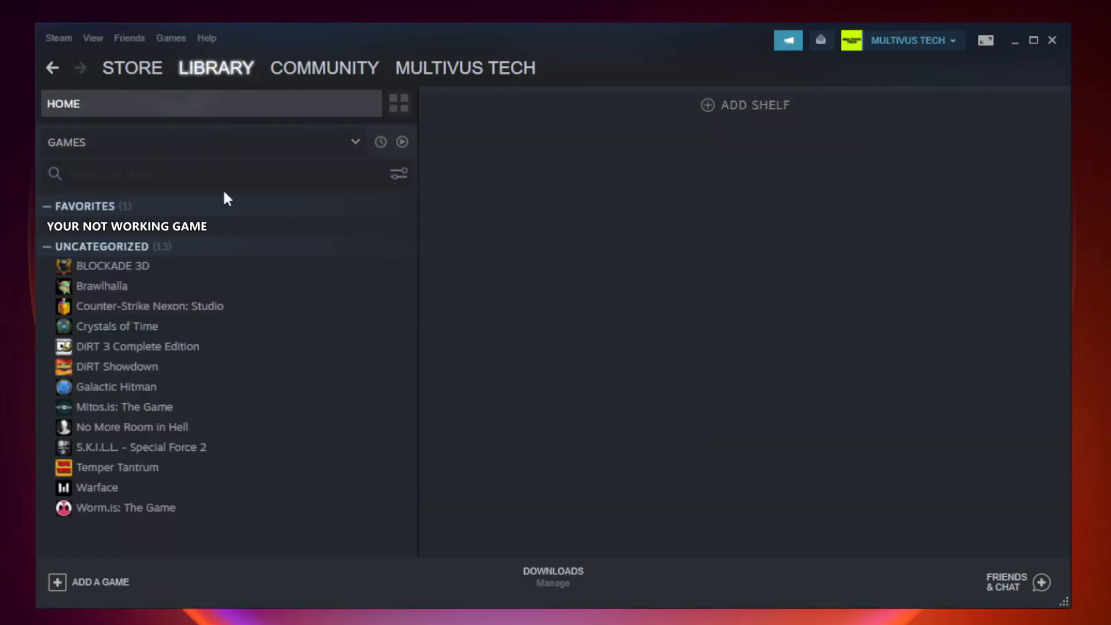
mouse_move(271, 231)
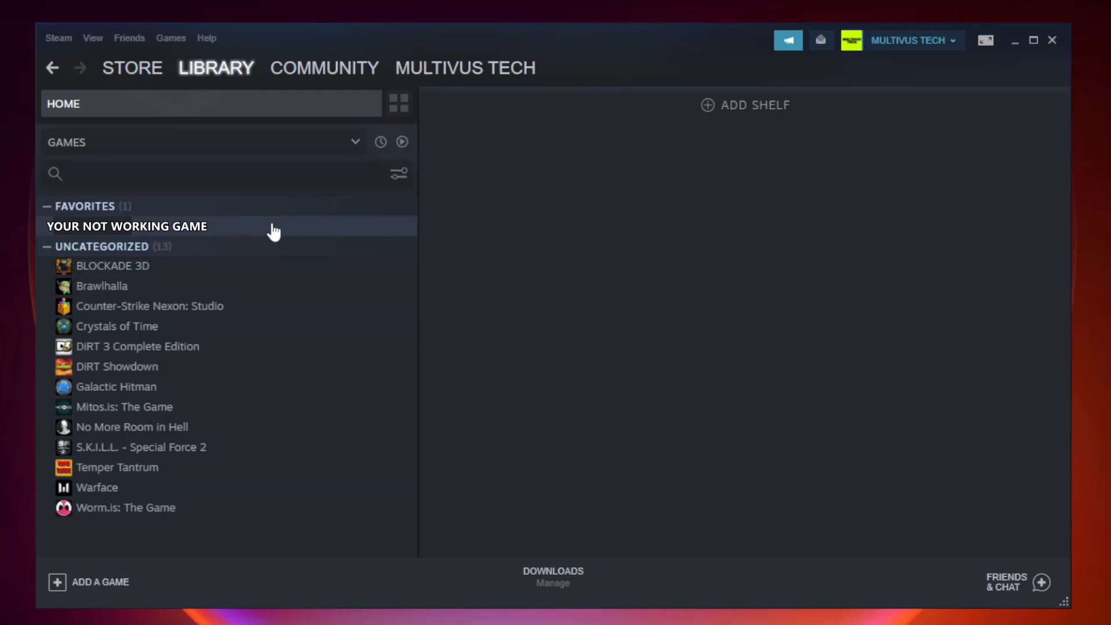
right_click(127, 227)
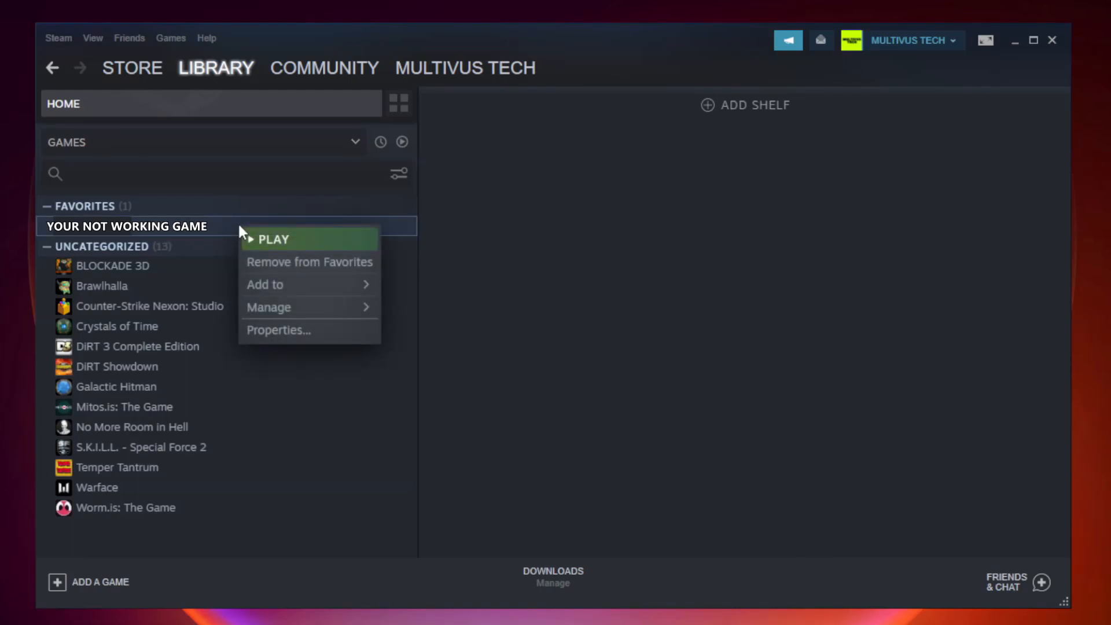
mouse_move(298, 335)
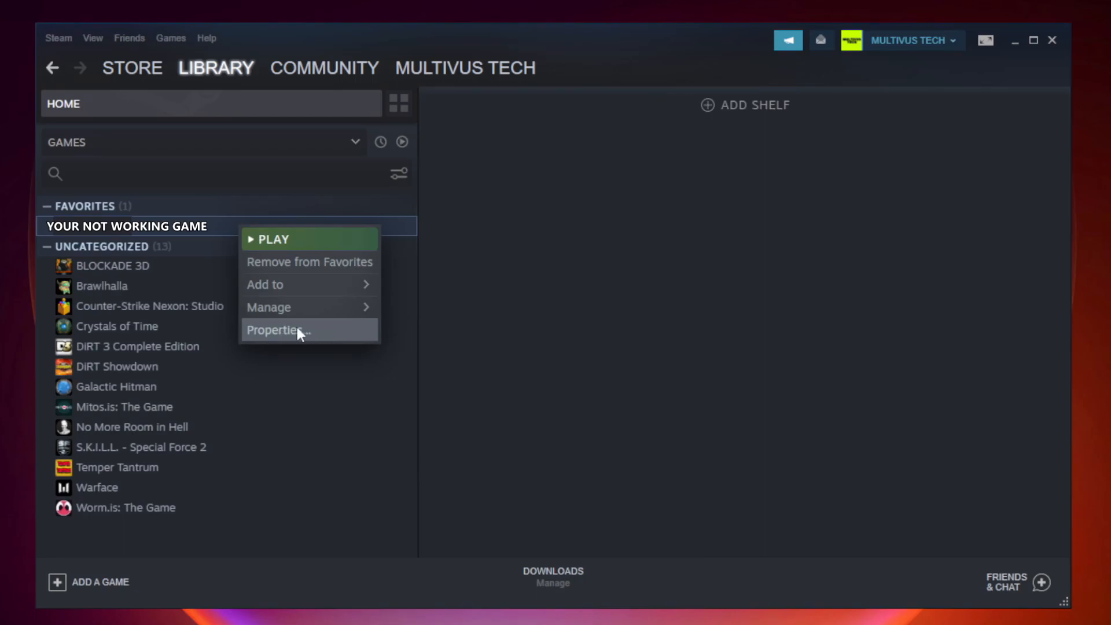
Verify the integrity of the game's files from Properties > Local Files
left_click(287, 330)
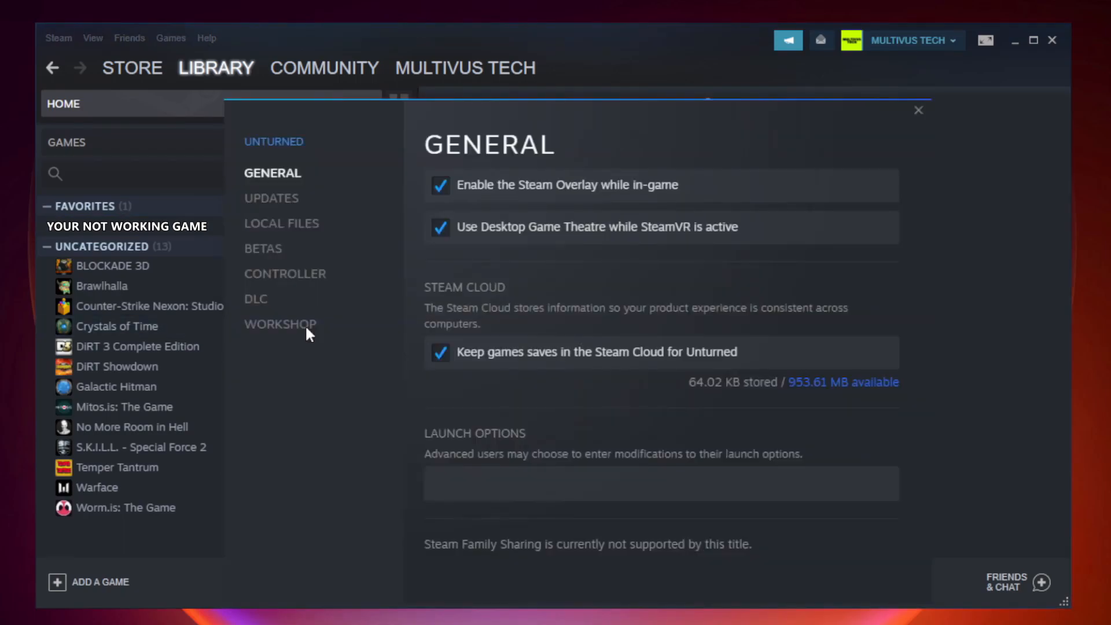
mouse_move(308, 336)
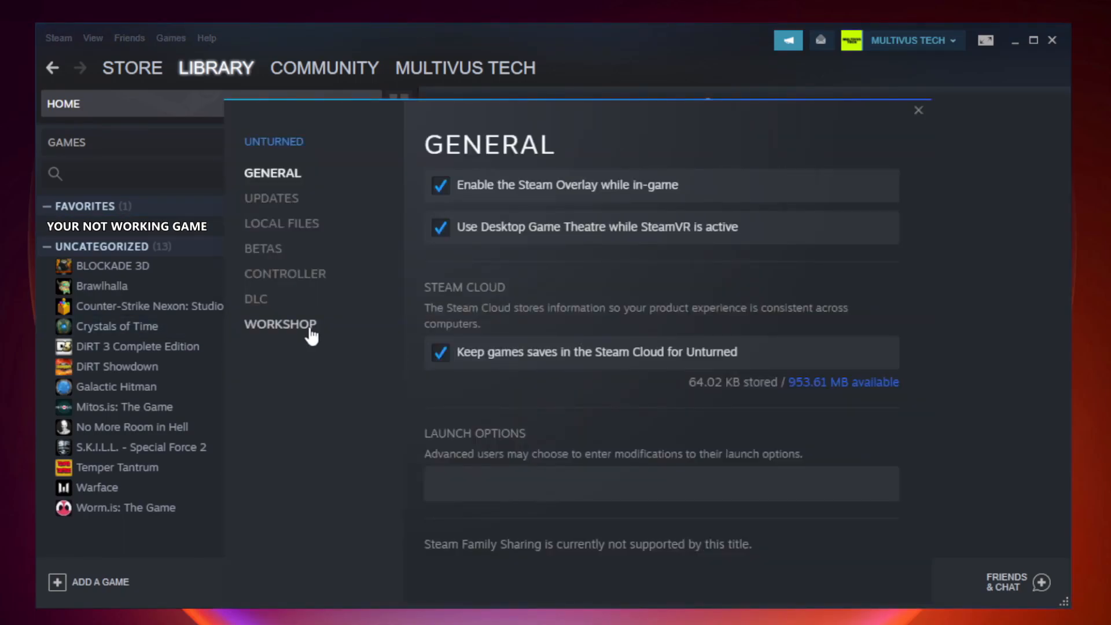
mouse_move(297, 241)
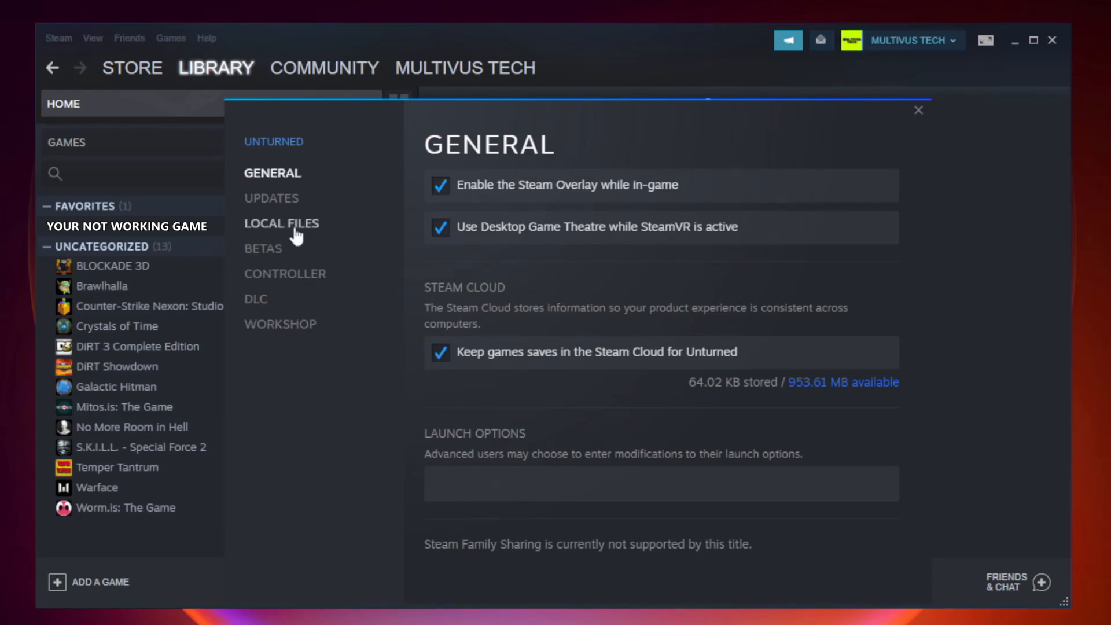
left_click(281, 224)
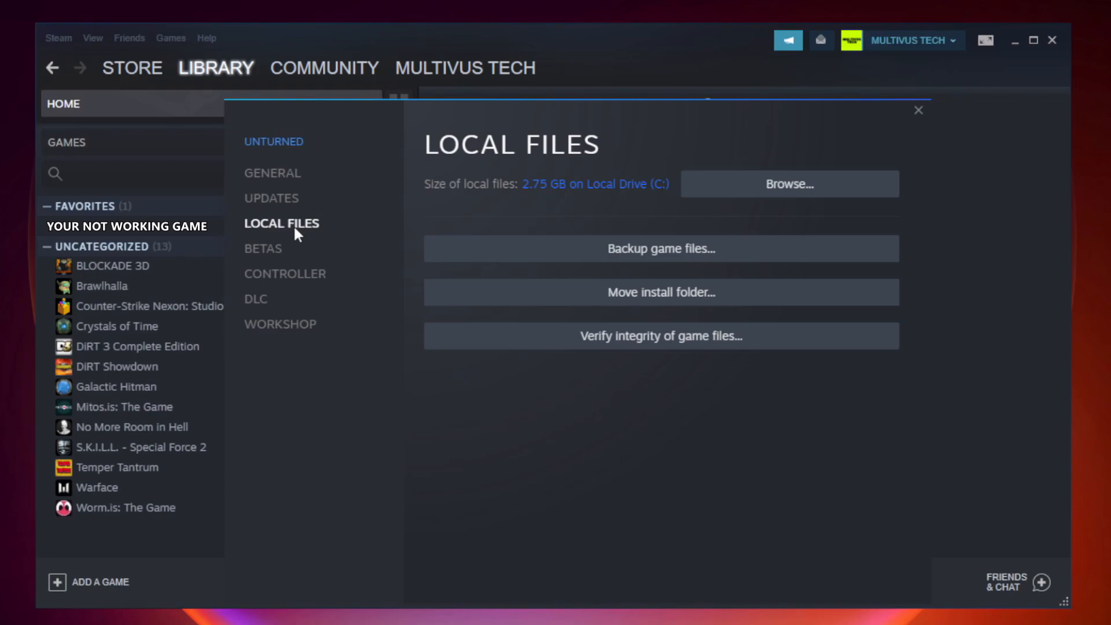
mouse_move(753, 341)
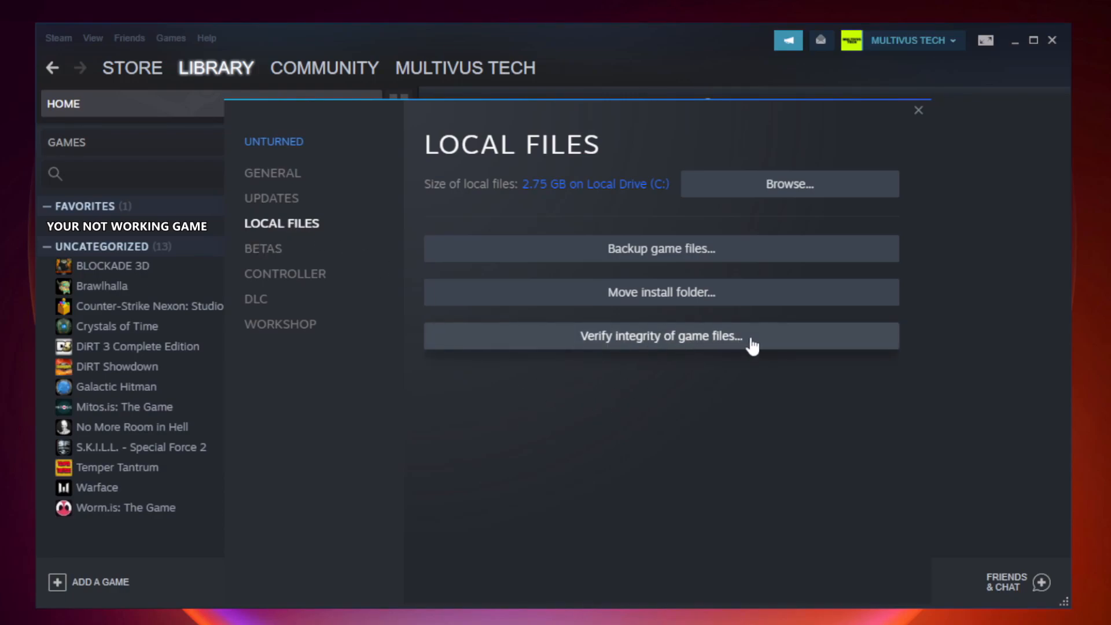
mouse_move(673, 350)
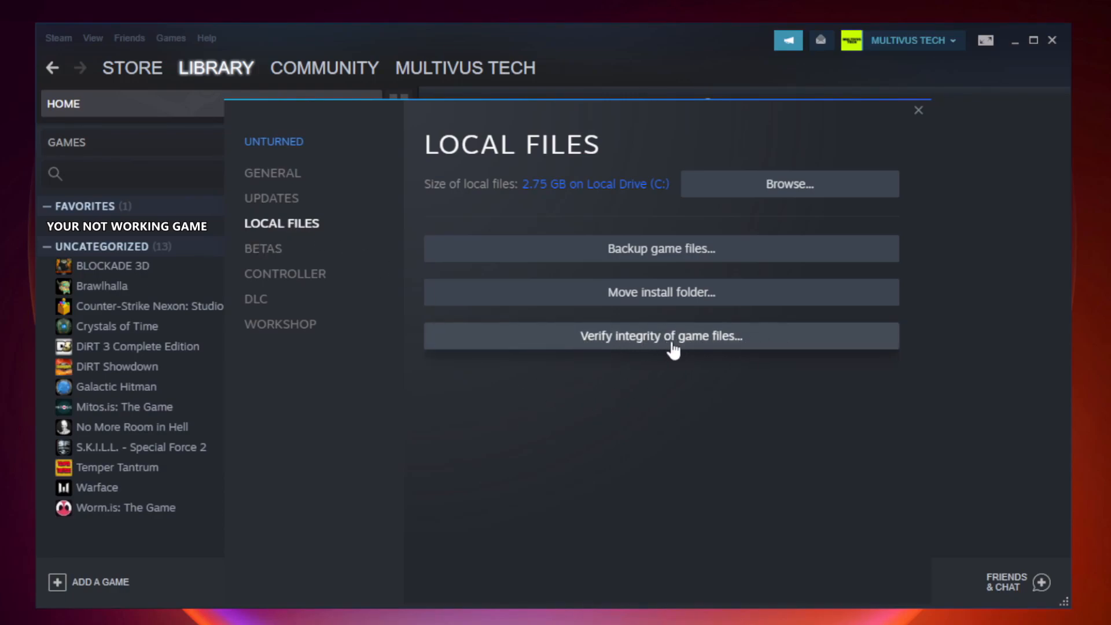
left_click(661, 335)
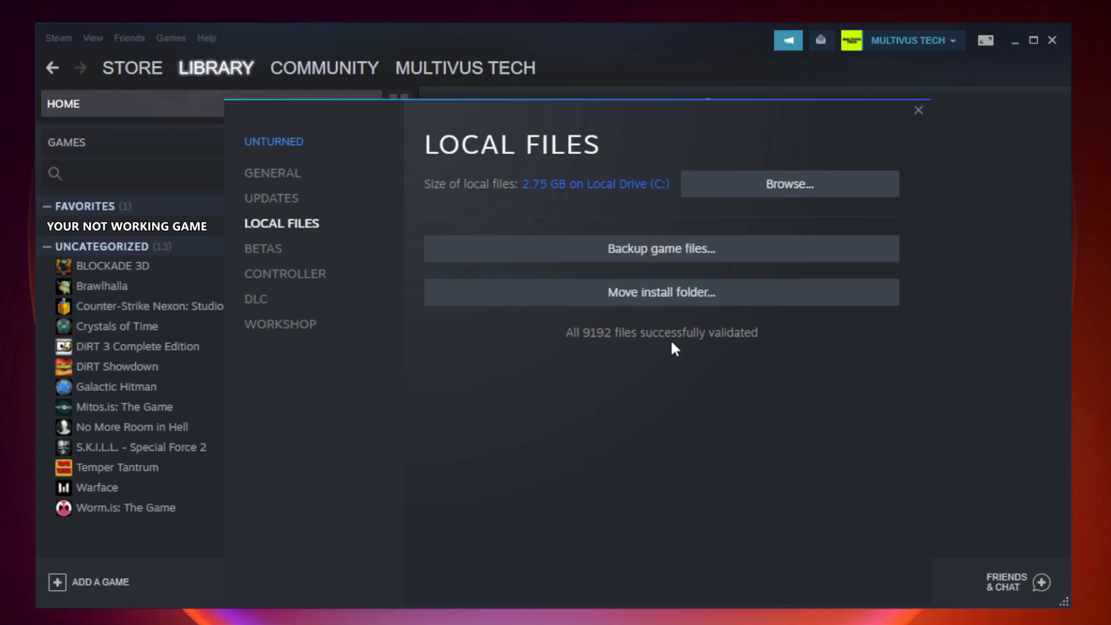
mouse_move(735, 359)
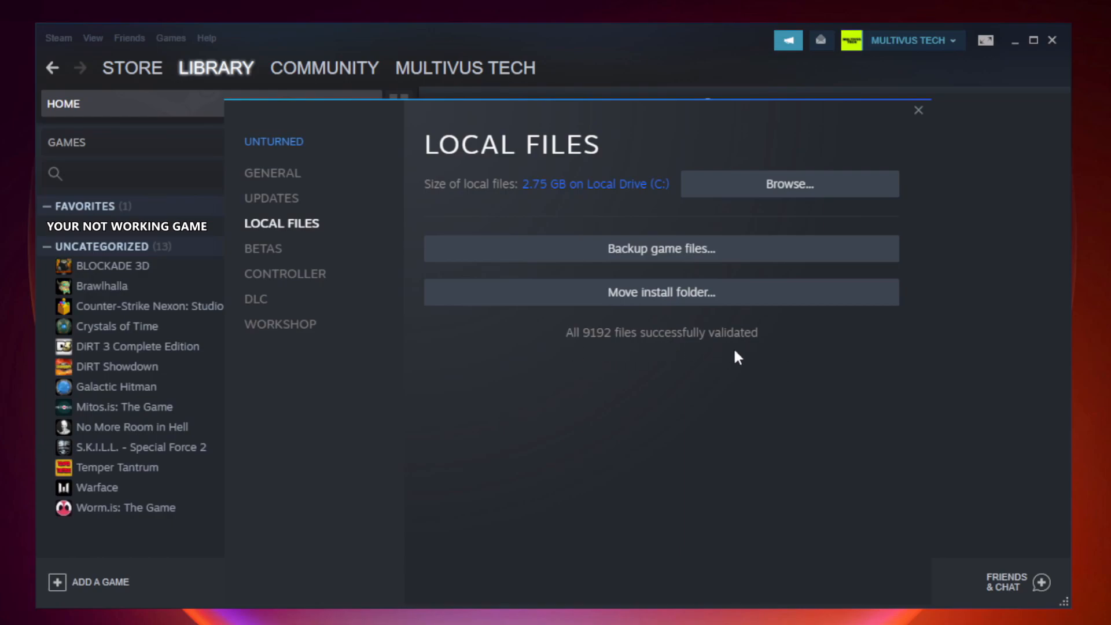
mouse_move(794, 199)
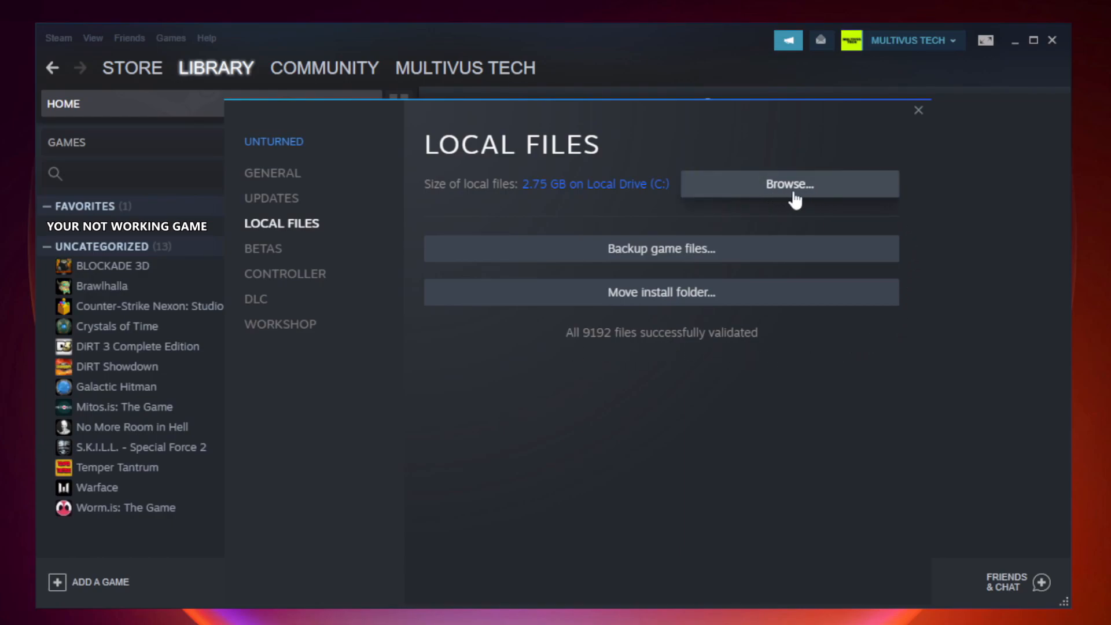
Browse to the game's install folder and show the game shortcut's Properties
left_click(789, 182)
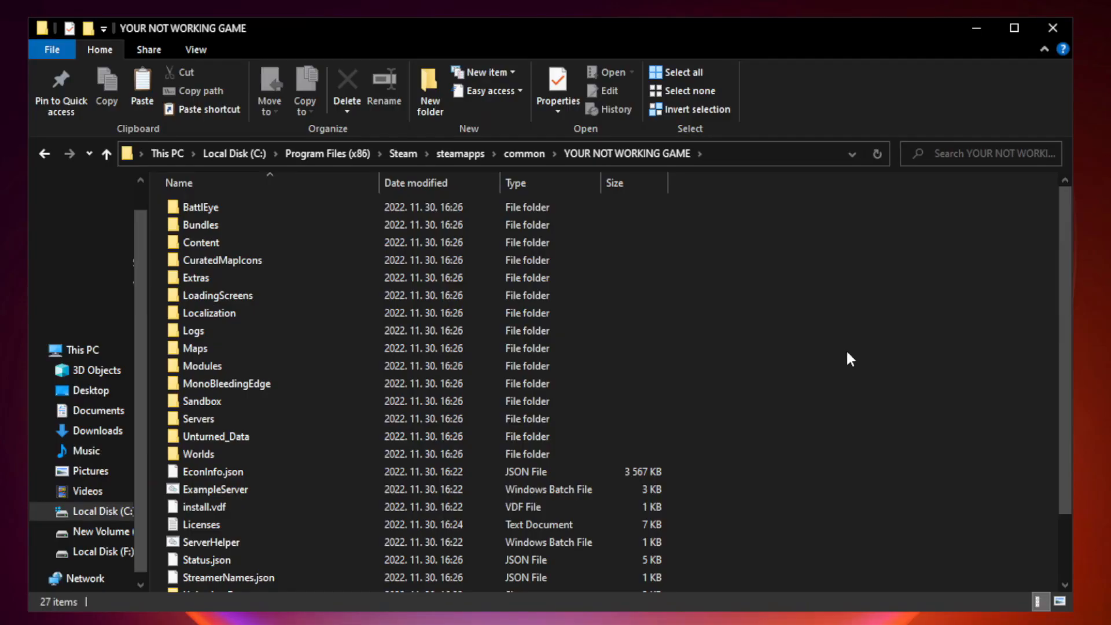
scroll("down", 3)
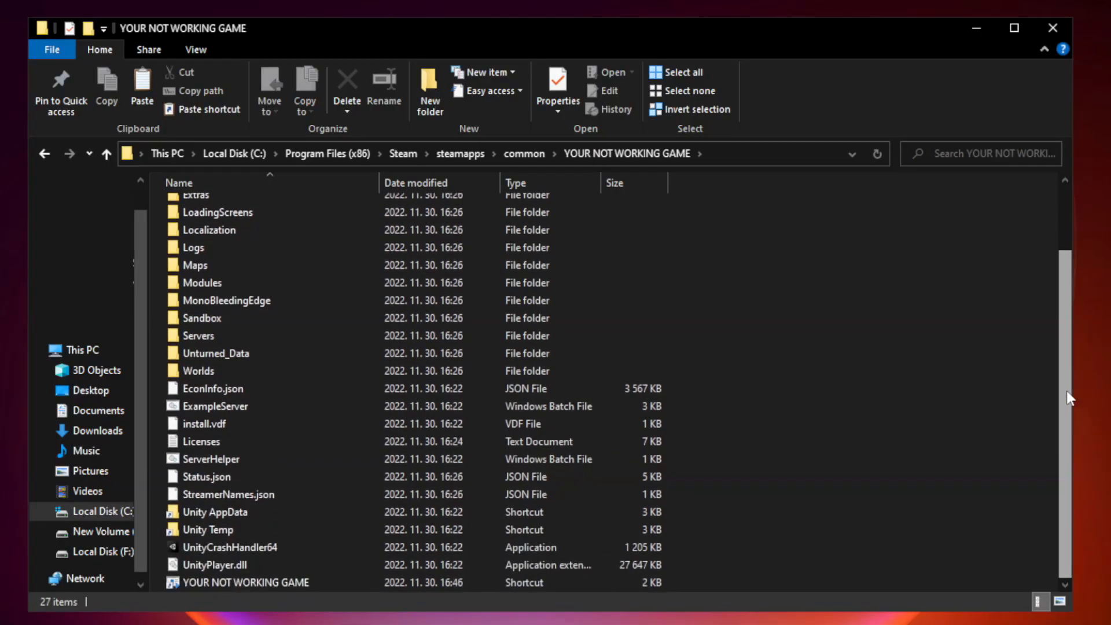
left_click(245, 582)
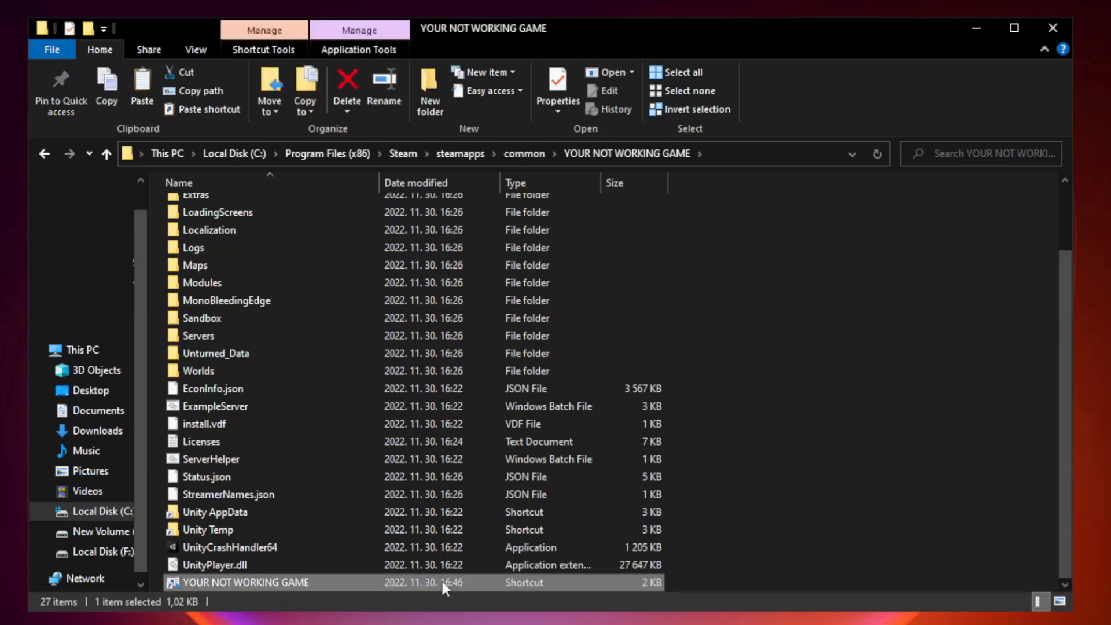
mouse_move(378, 587)
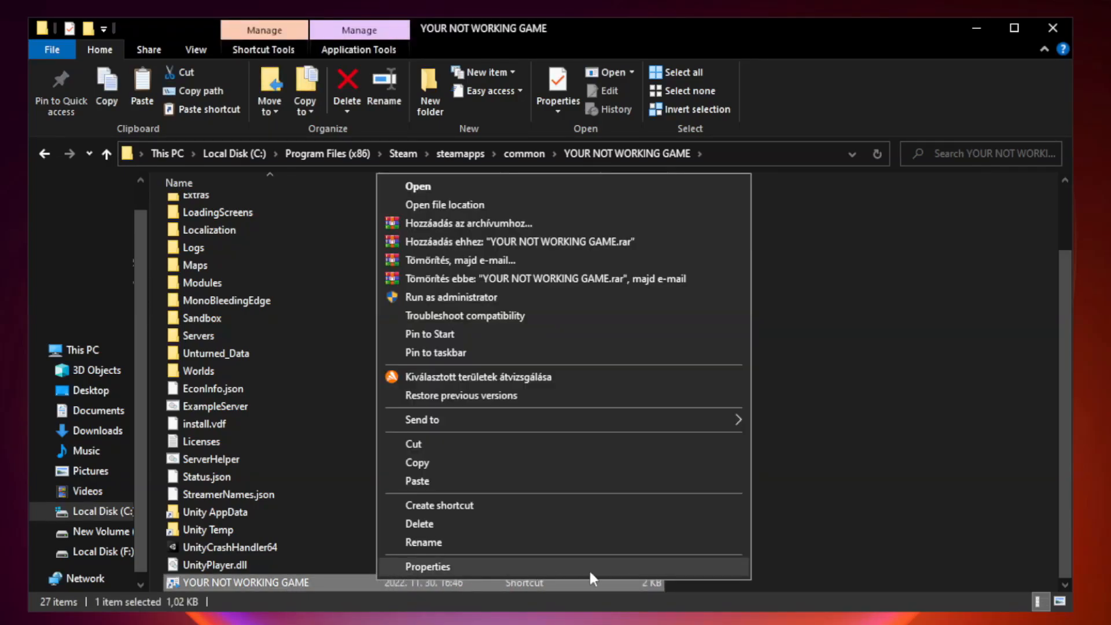
left_click(427, 567)
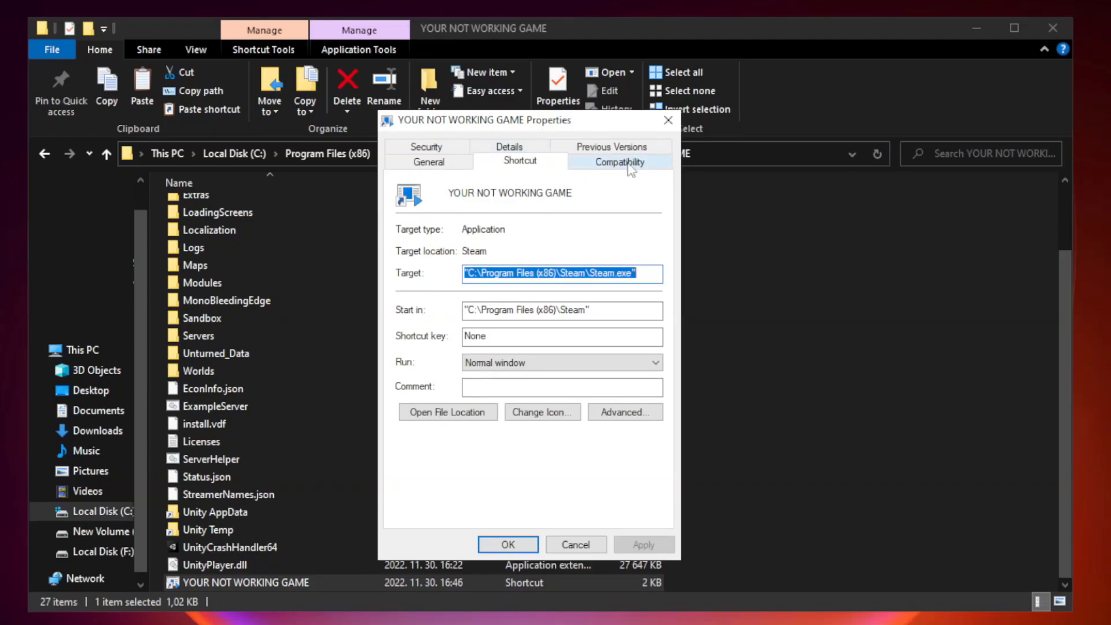
Enable Windows 8 compatibility mode, disable fullscreen optimizations, and run as administrator for the shortcut
left_click(619, 162)
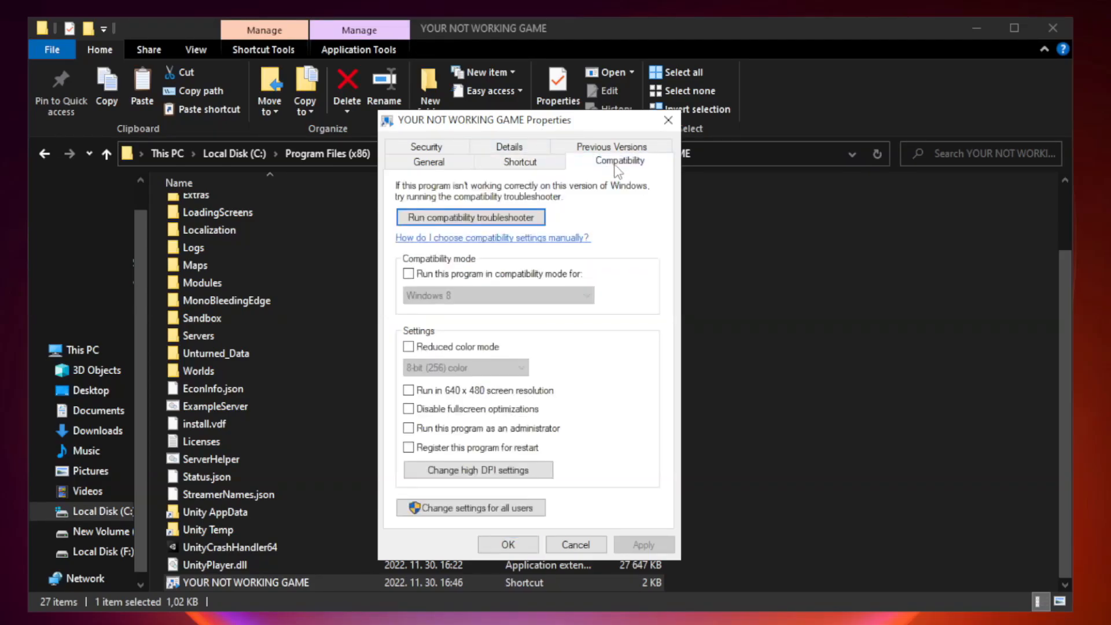
mouse_move(588, 272)
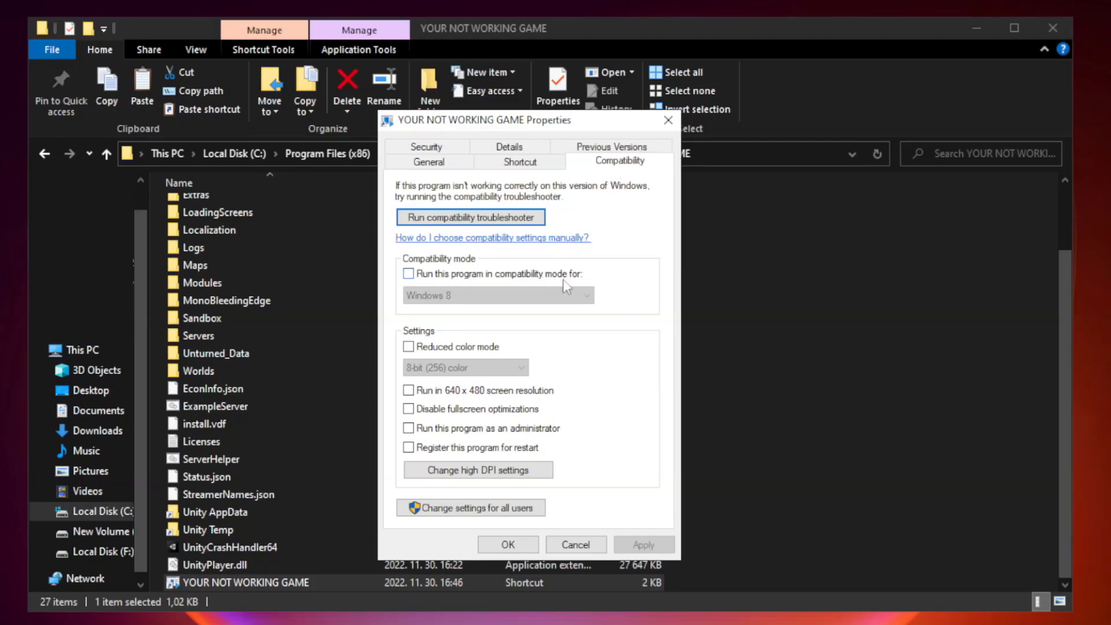
left_click(408, 273)
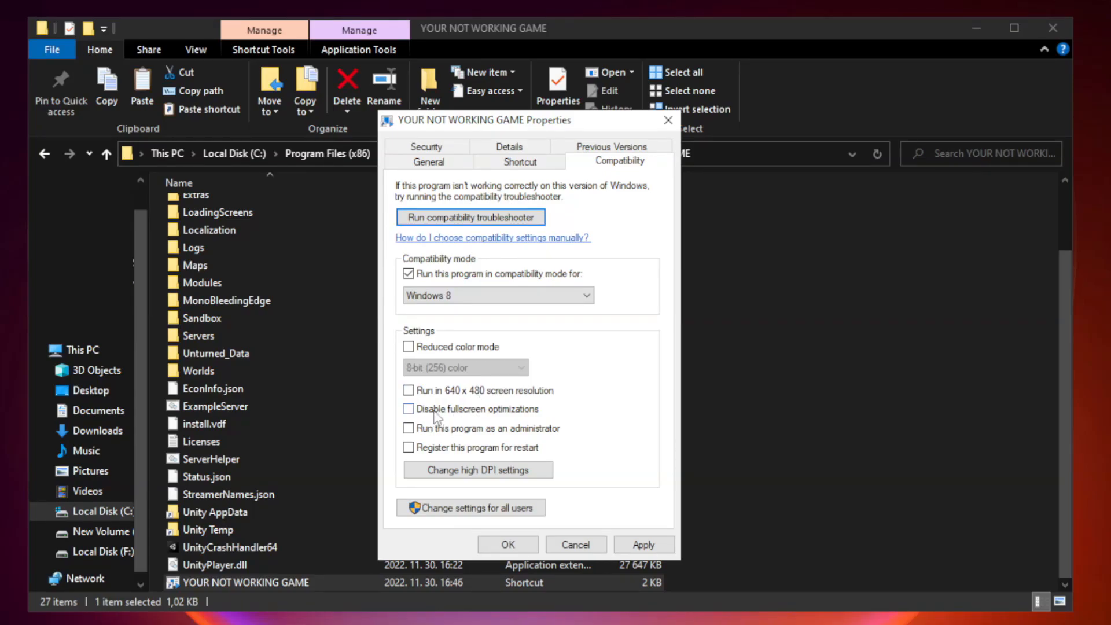
left_click(407, 409)
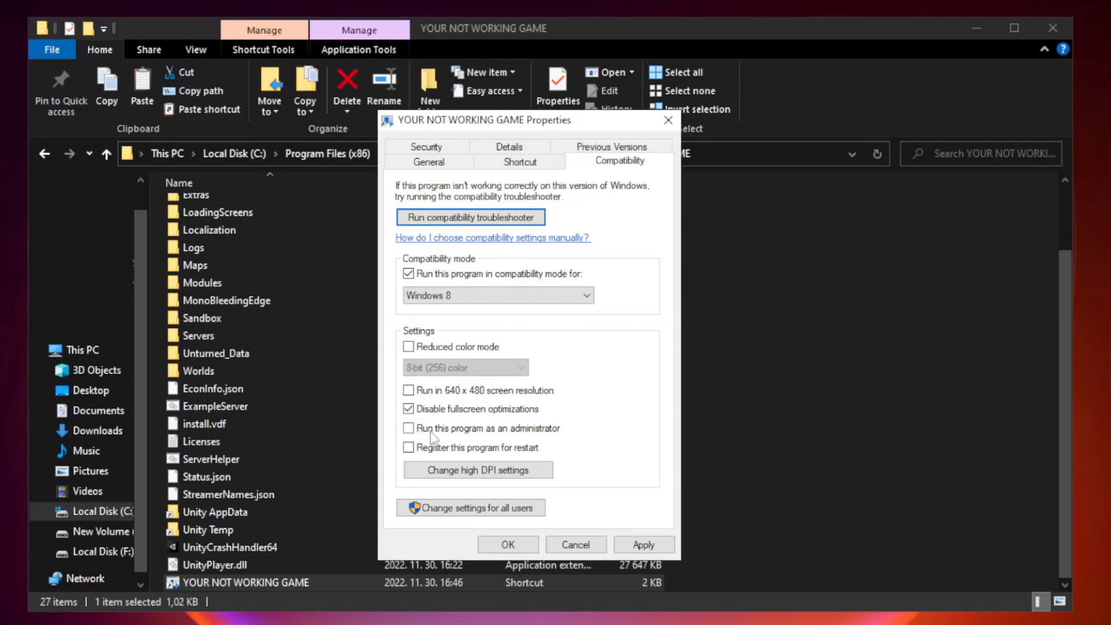
left_click(409, 428)
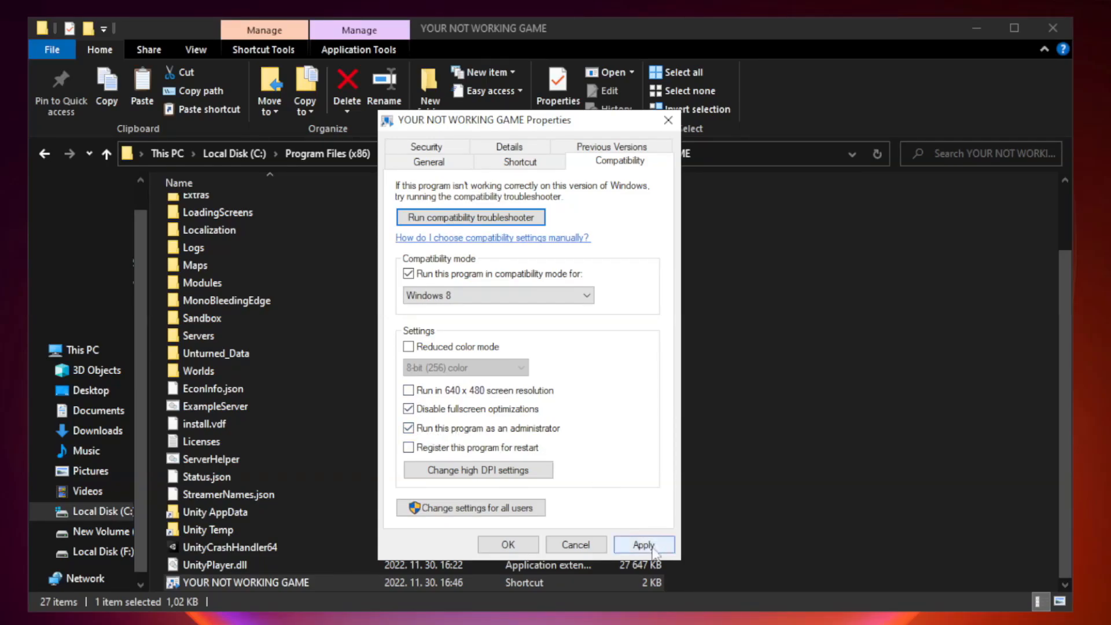
Apply and confirm the compatibility changes, then close the game folder window
left_click(643, 544)
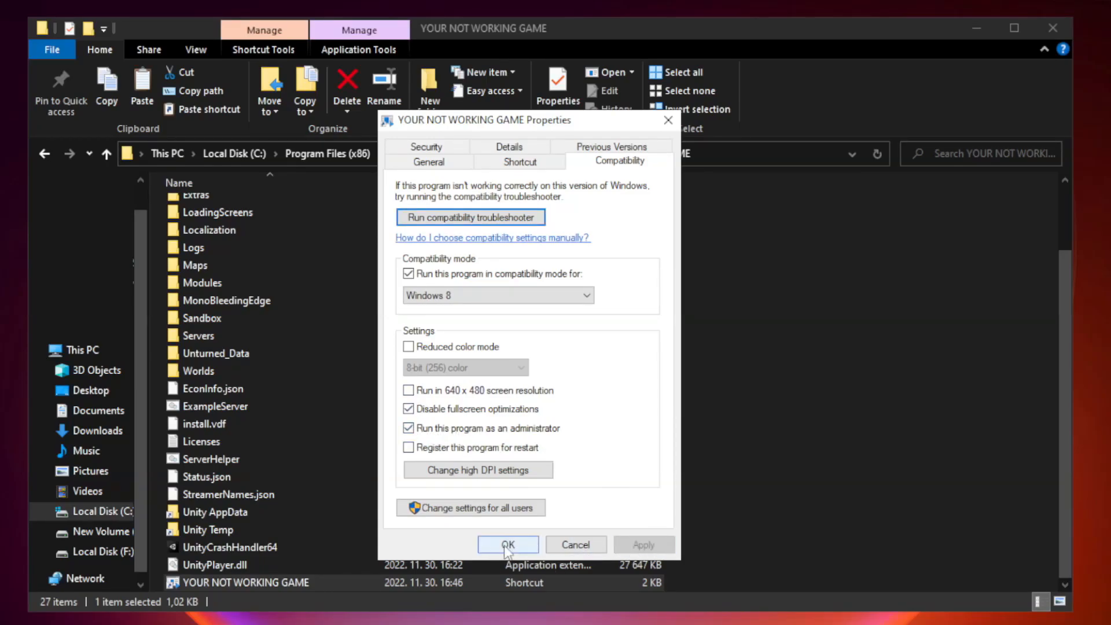
left_click(507, 543)
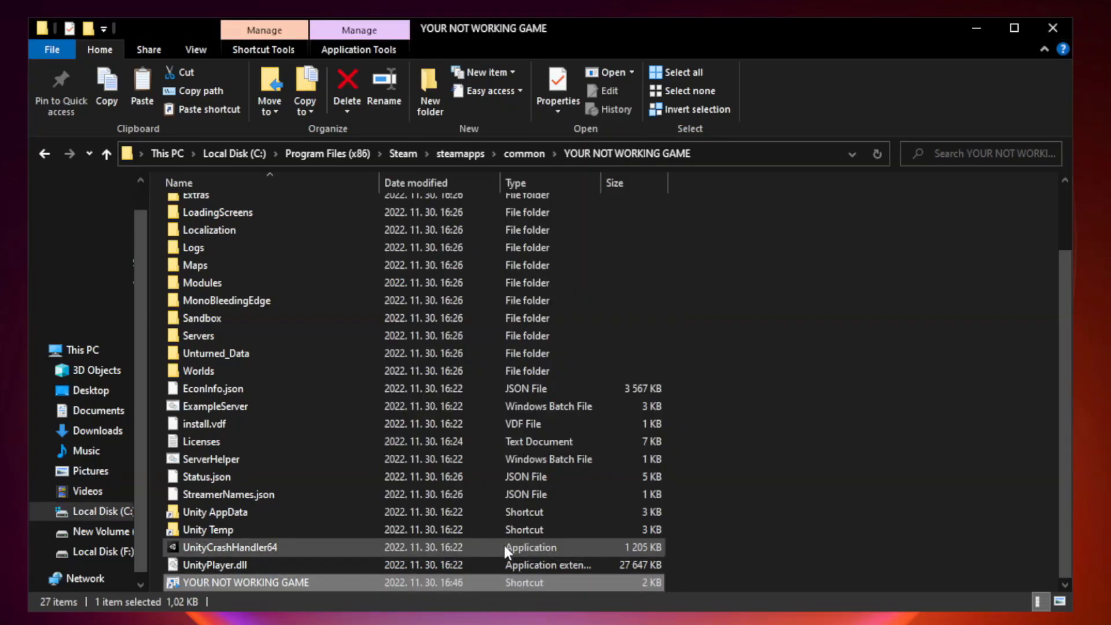
mouse_move(870, 399)
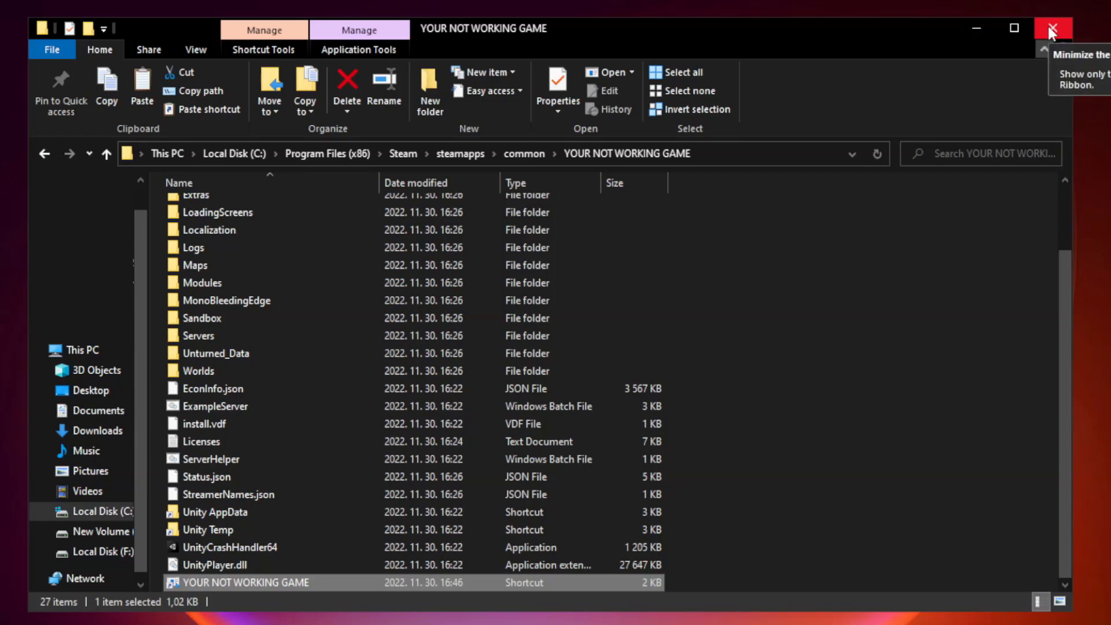
mouse_move(1053, 28)
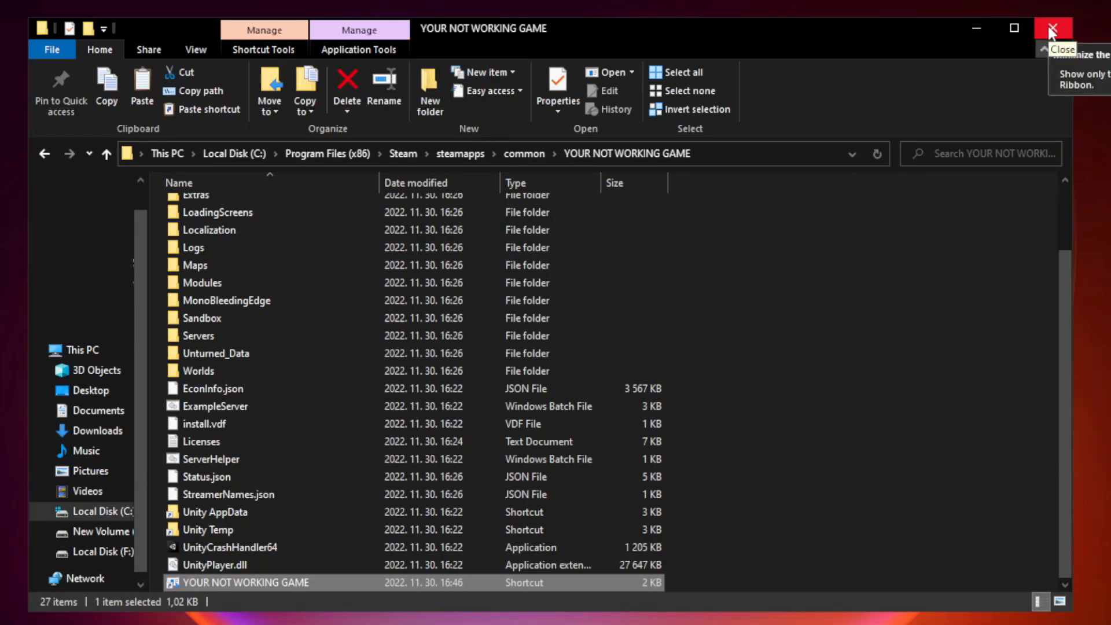
left_click(1053, 28)
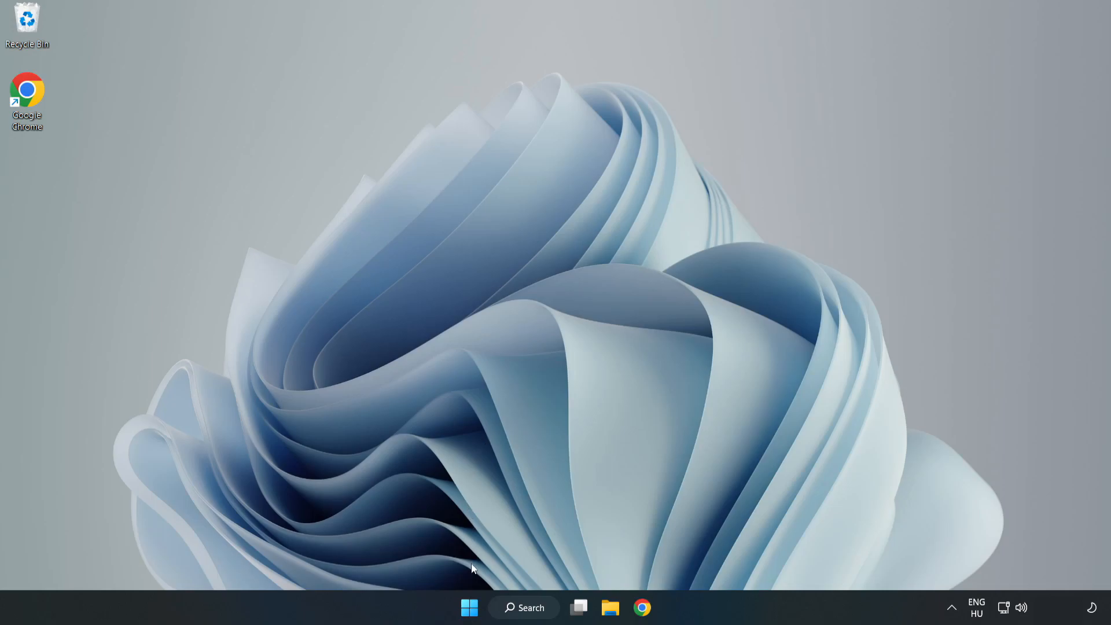
mouse_move(468, 608)
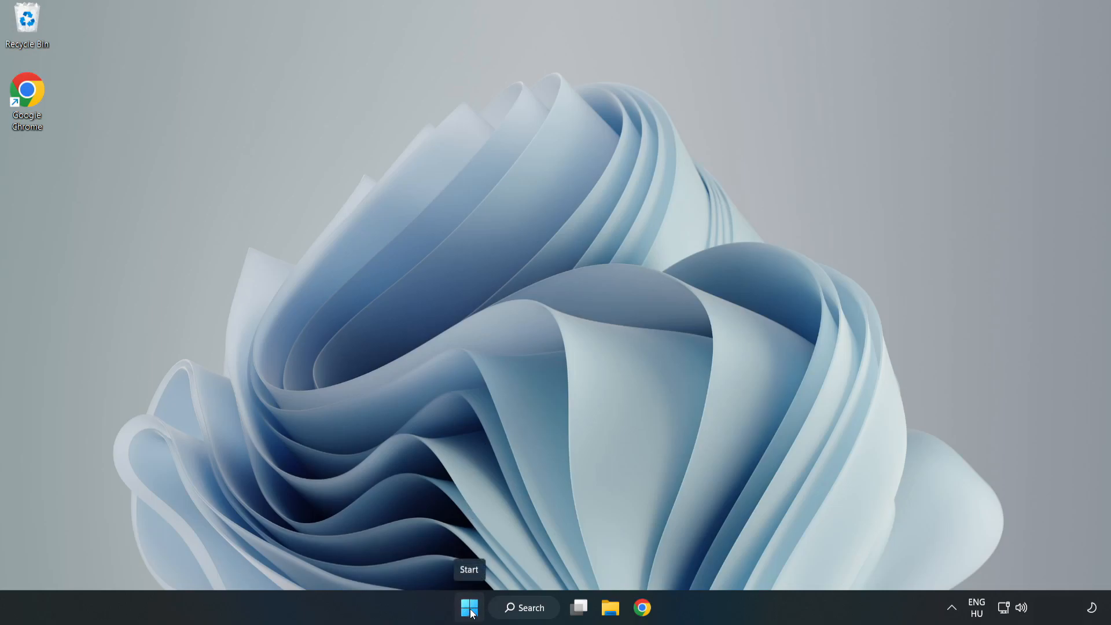
Launch Task Manager from the taskbar menu and show the Startup apps list
right_click(468, 609)
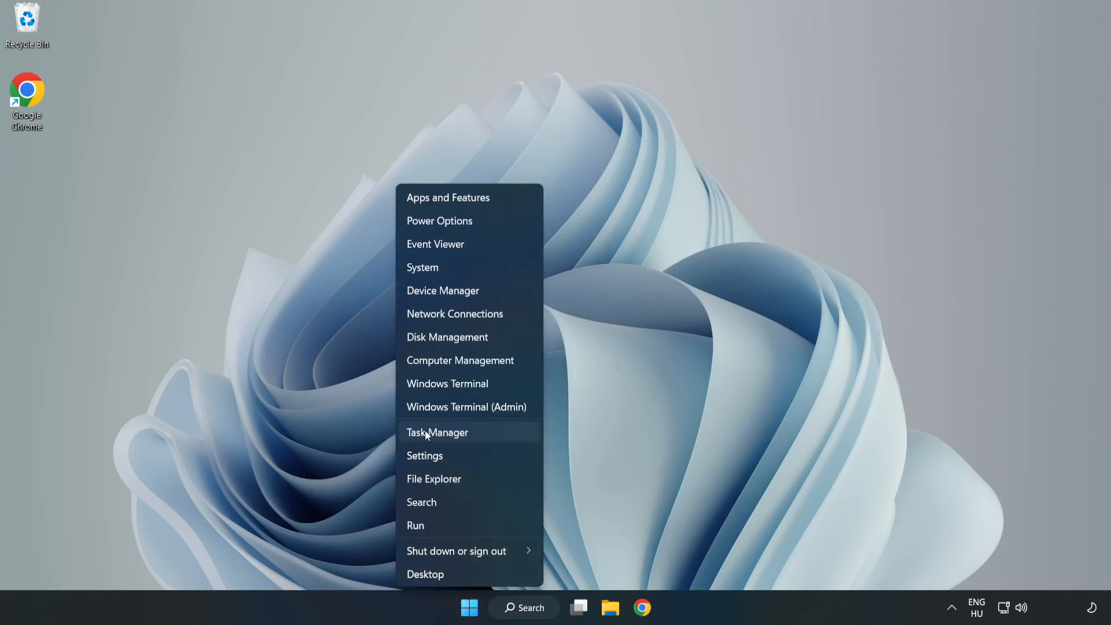
left_click(437, 433)
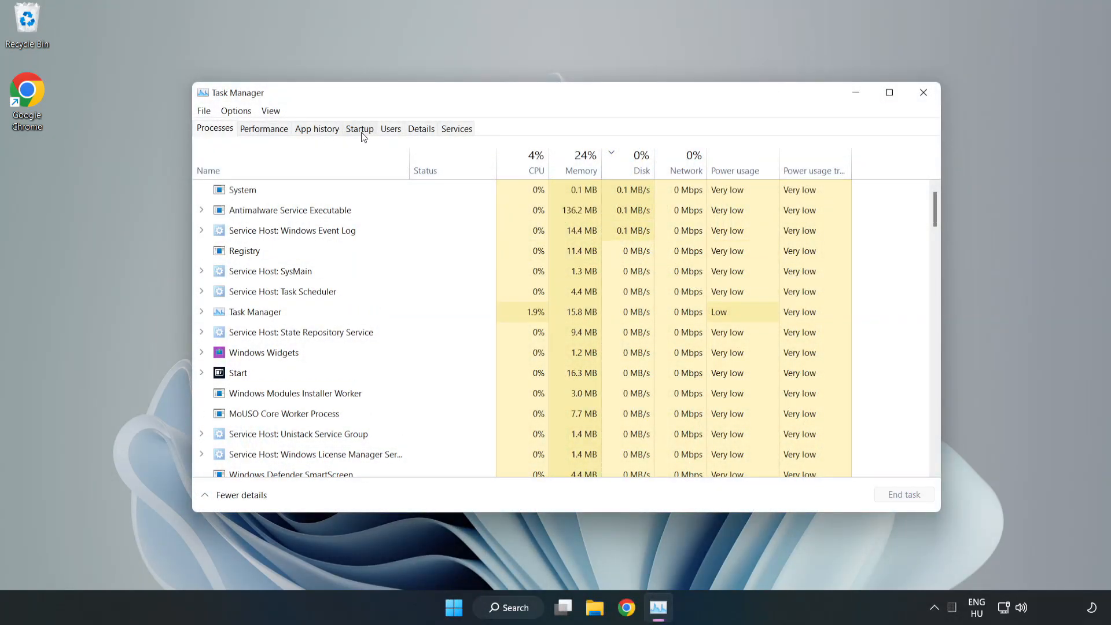
left_click(360, 128)
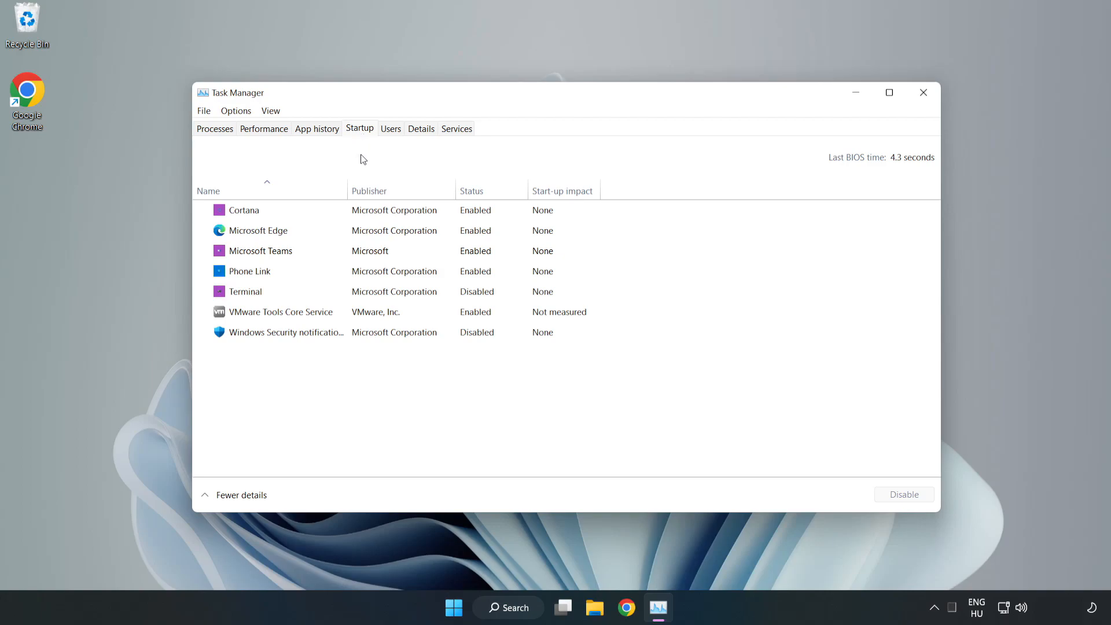
Disable Cortana, Microsoft Edge, Microsoft Teams and Phone Link at startup, then close Task Manager
left_click(242, 210)
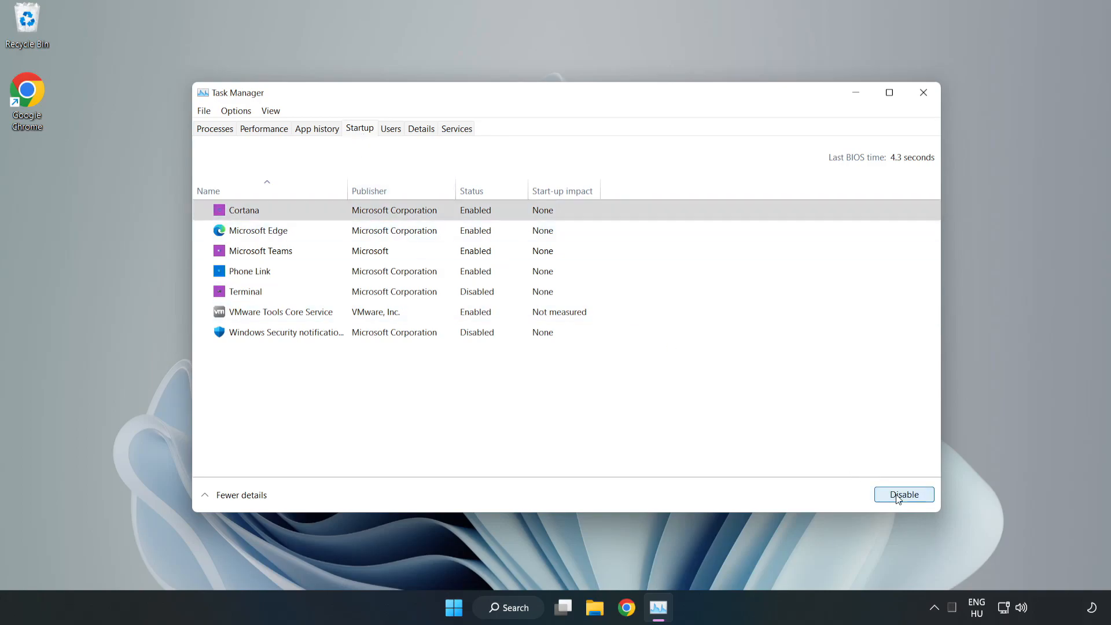
left_click(904, 494)
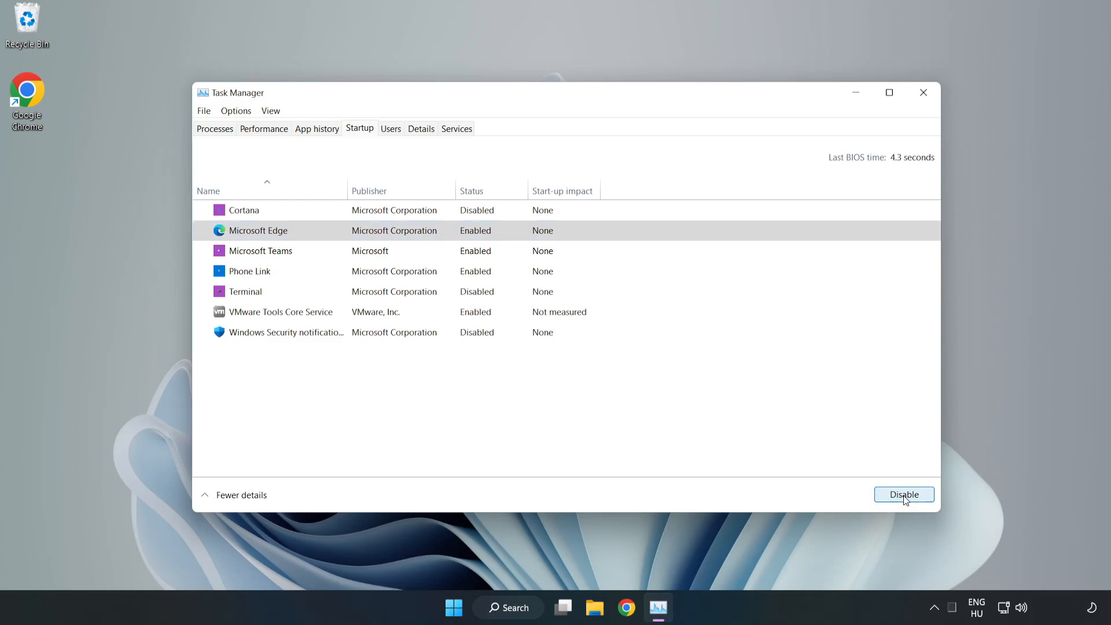
left_click(905, 494)
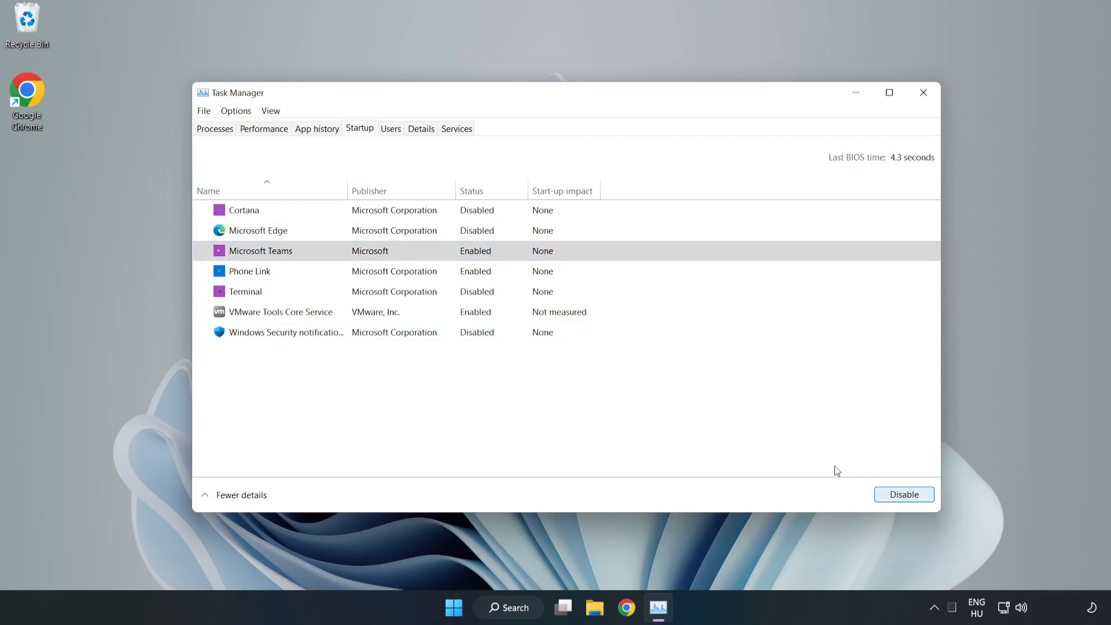
left_click(904, 494)
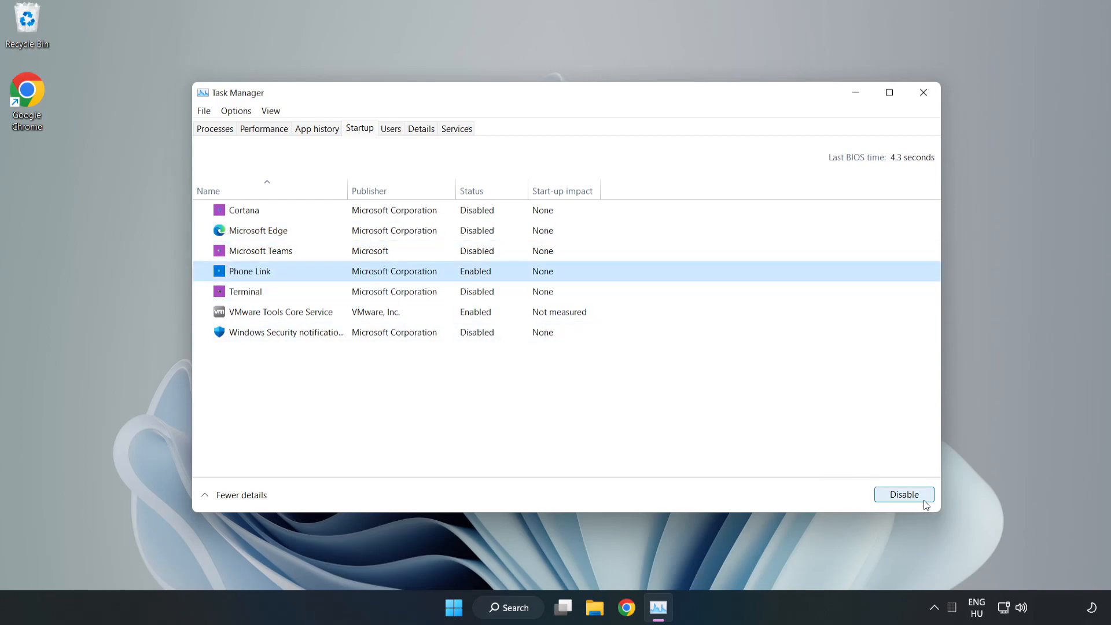
left_click(903, 494)
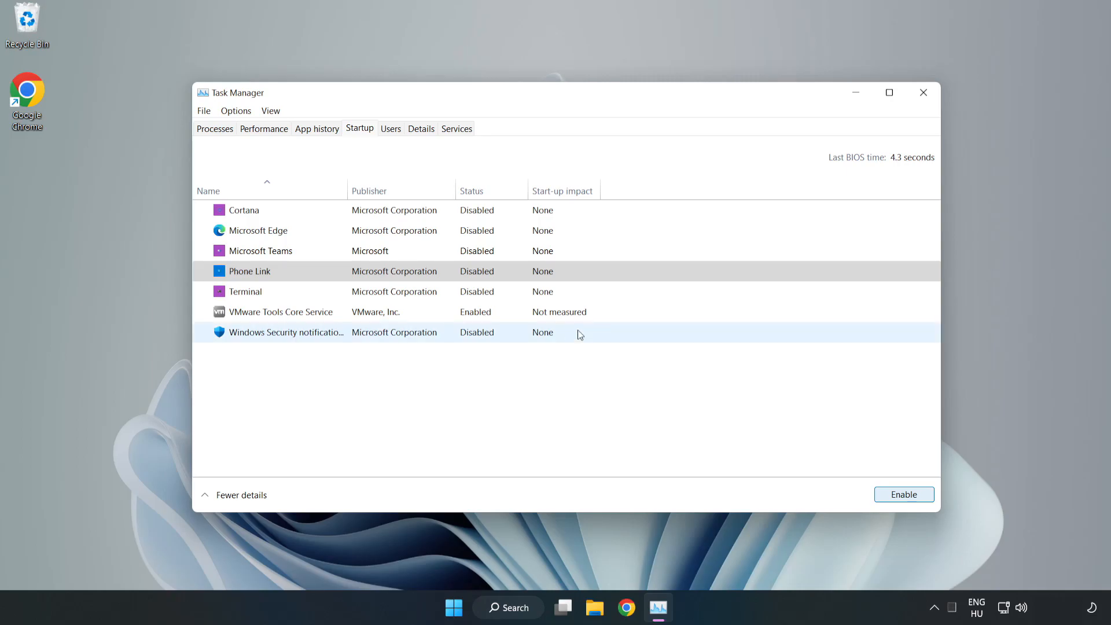
mouse_move(923, 92)
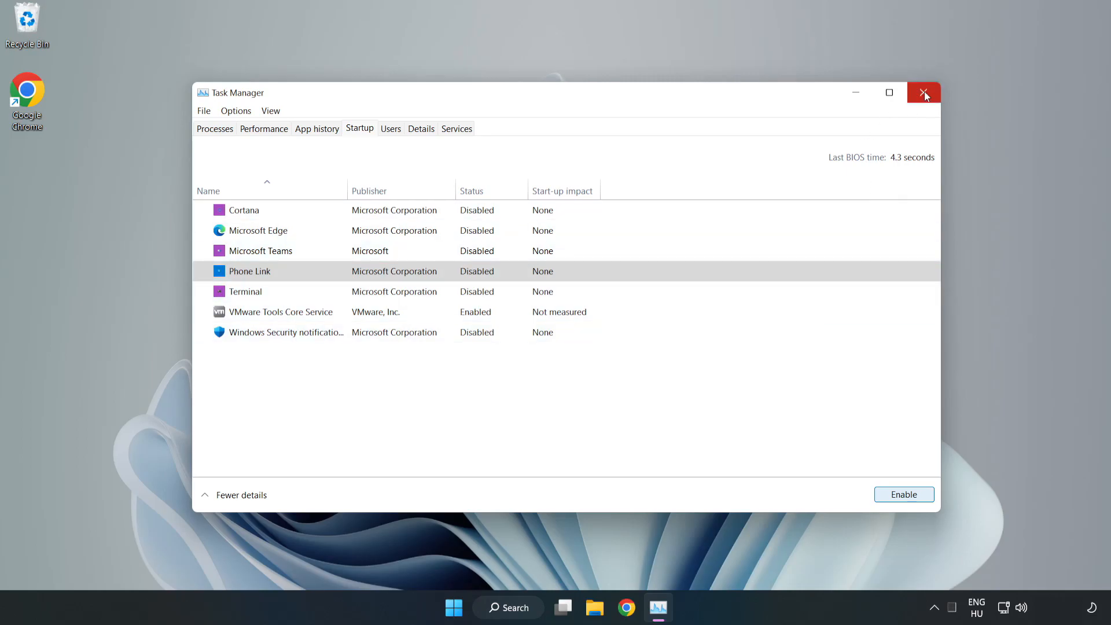
left_click(923, 93)
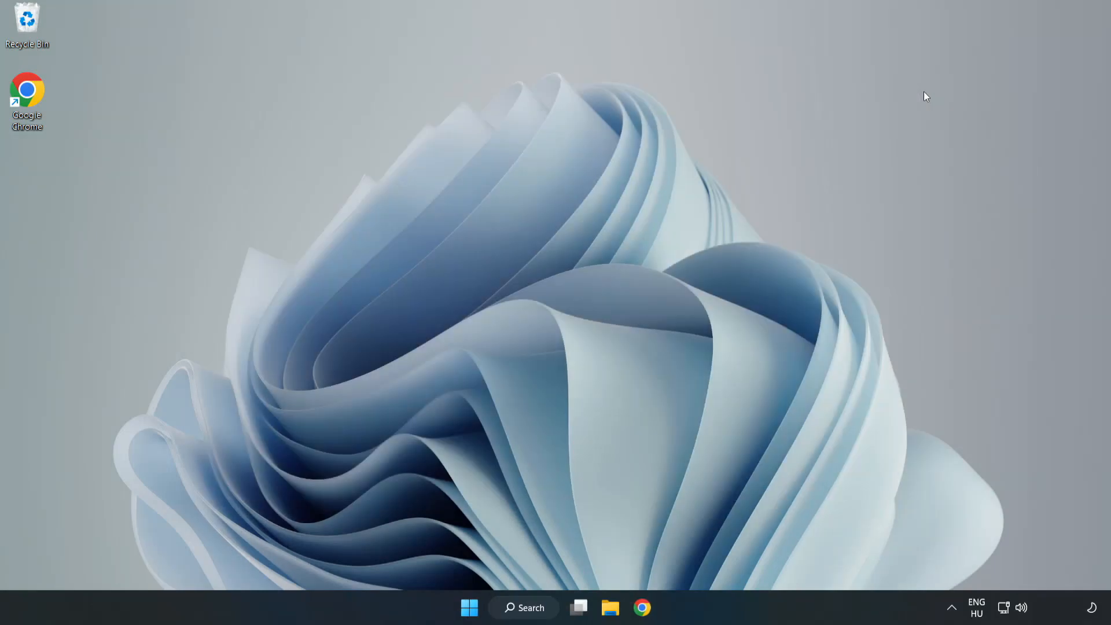
Search for 'security' and launch the Windows Security app
left_click(524, 624)
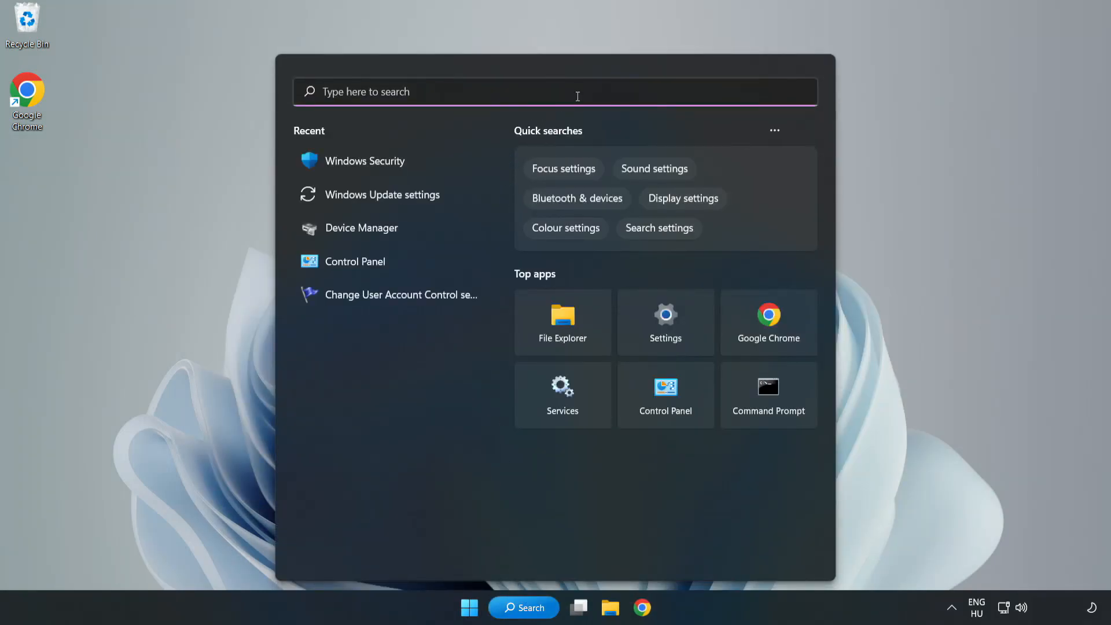
type("security")
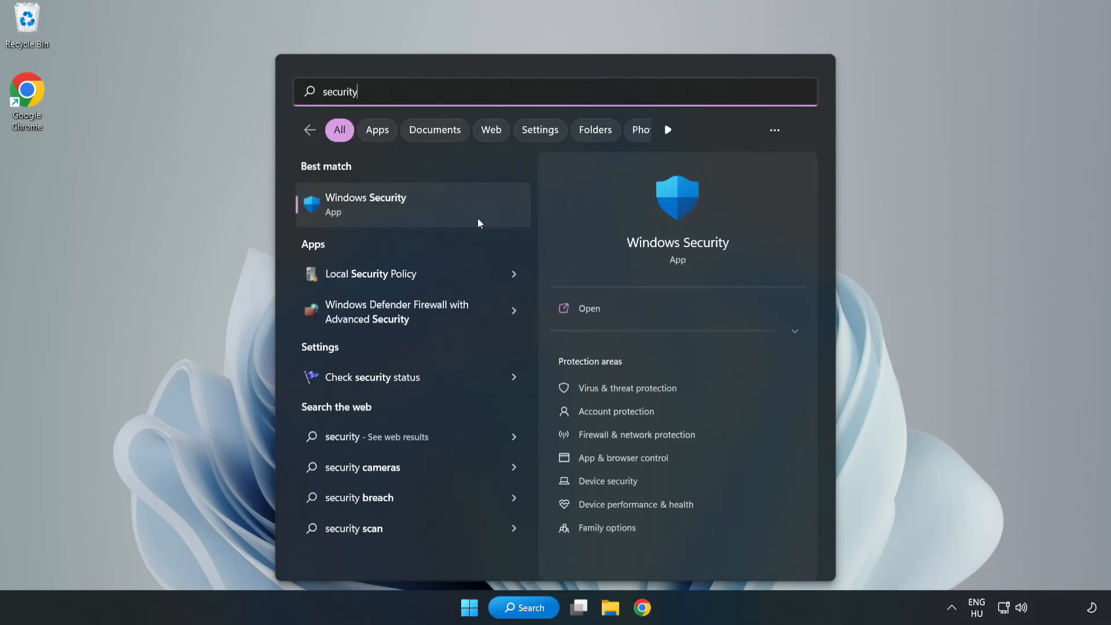
left_click(387, 205)
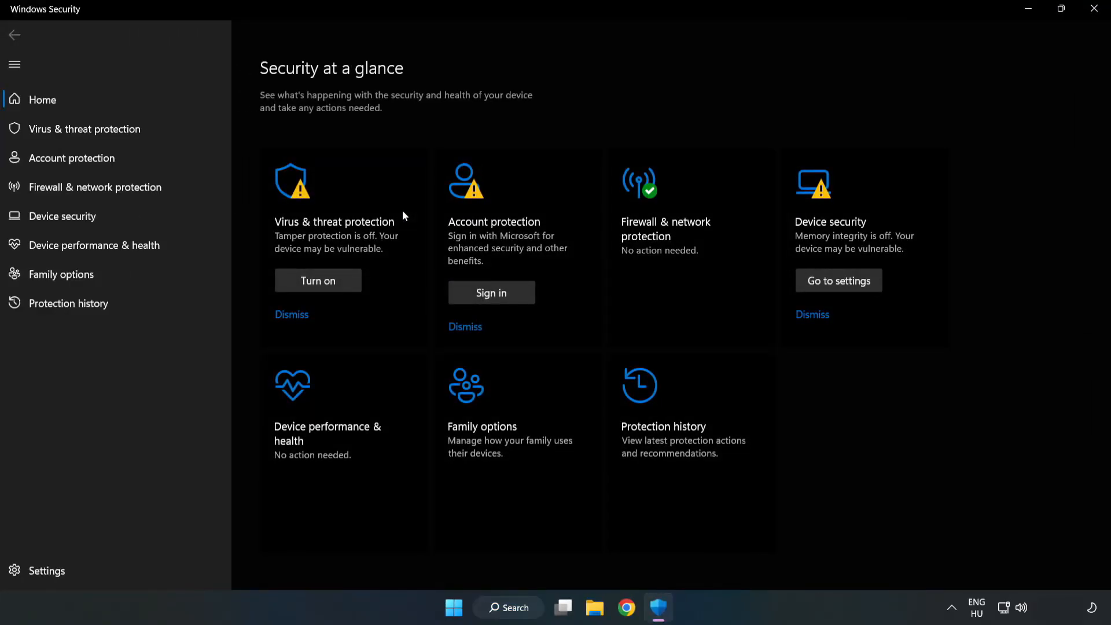
mouse_move(89, 132)
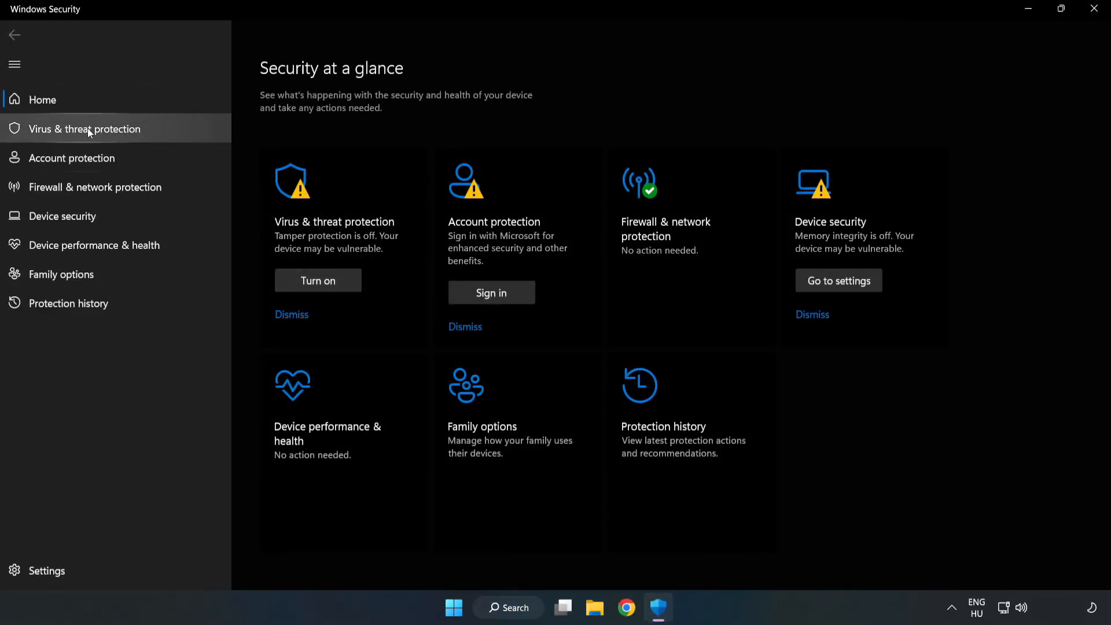
mouse_move(74, 136)
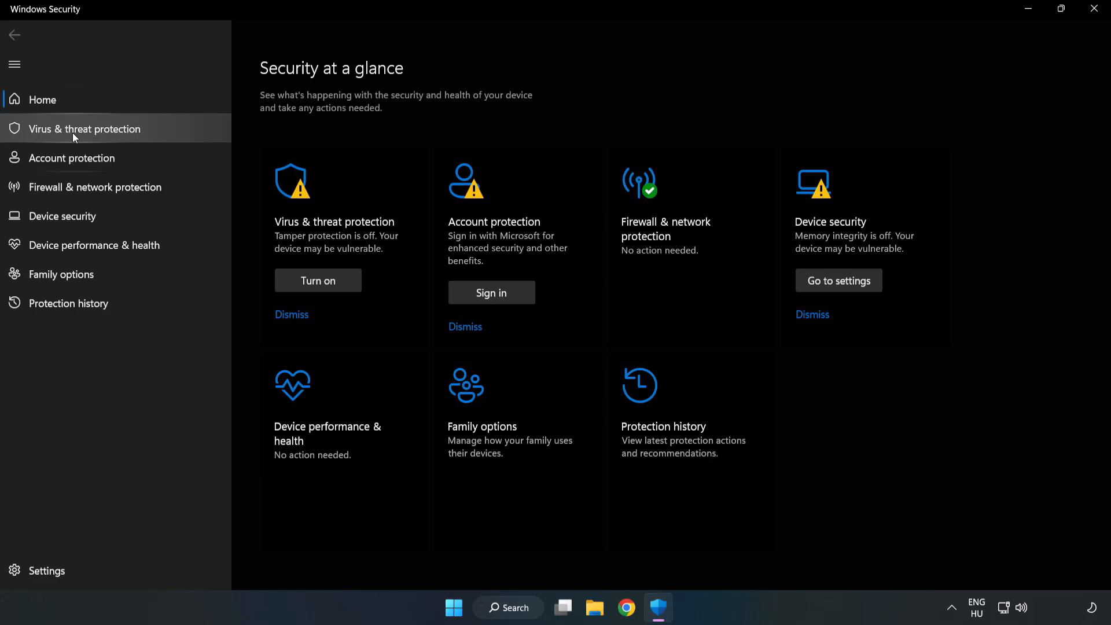
Reach the Defender exclusions list via Virus & threat protection's Manage settings
left_click(84, 129)
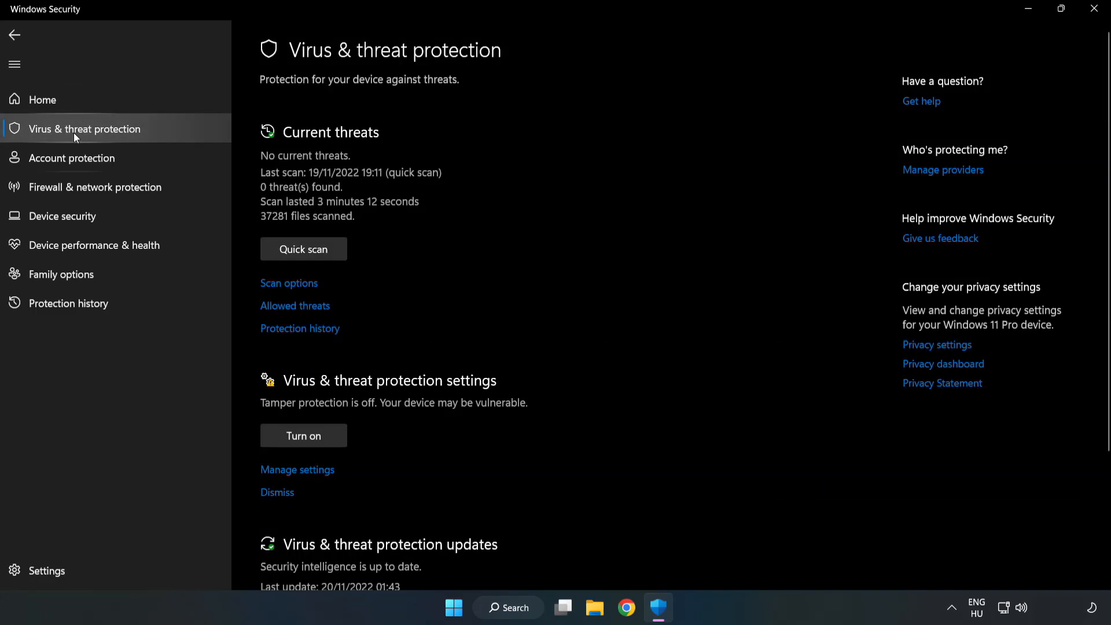
scroll("down", 3)
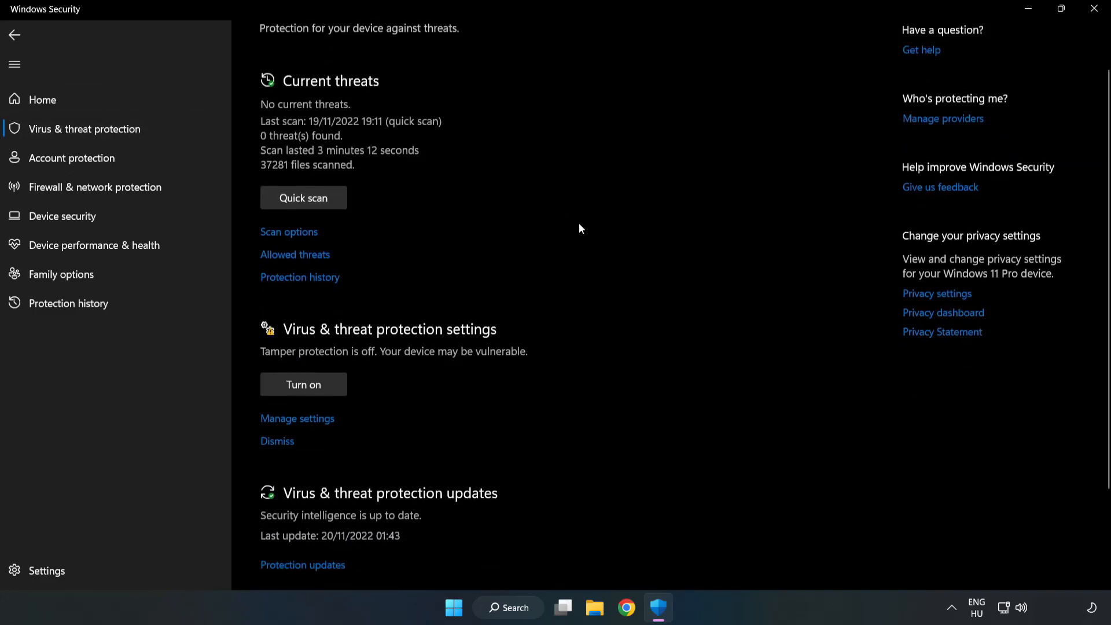
scroll("down", 3)
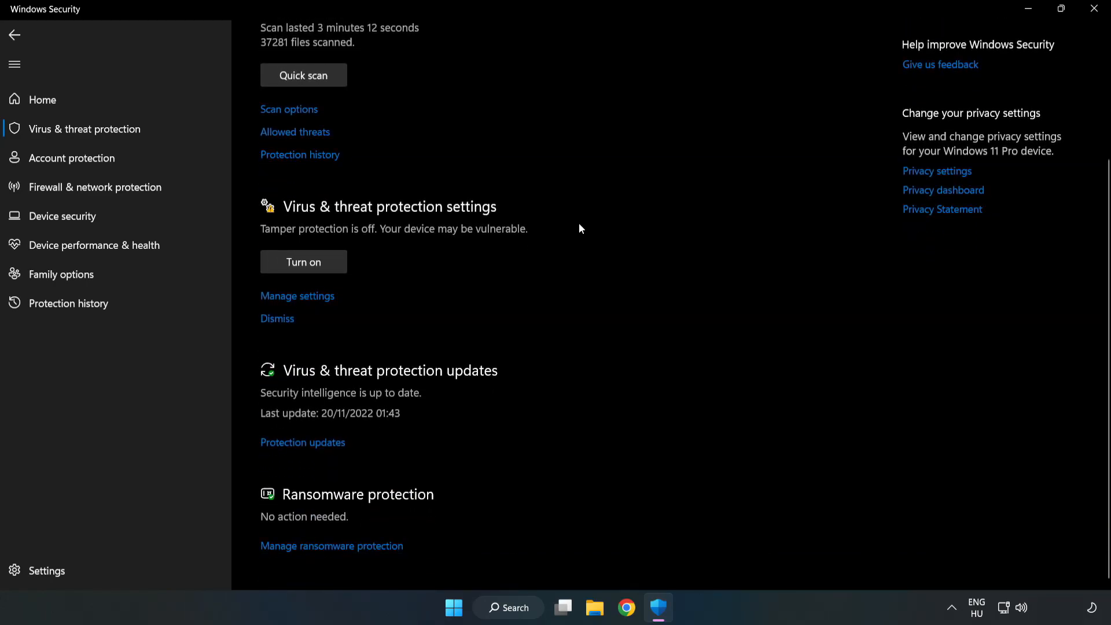
mouse_move(289, 296)
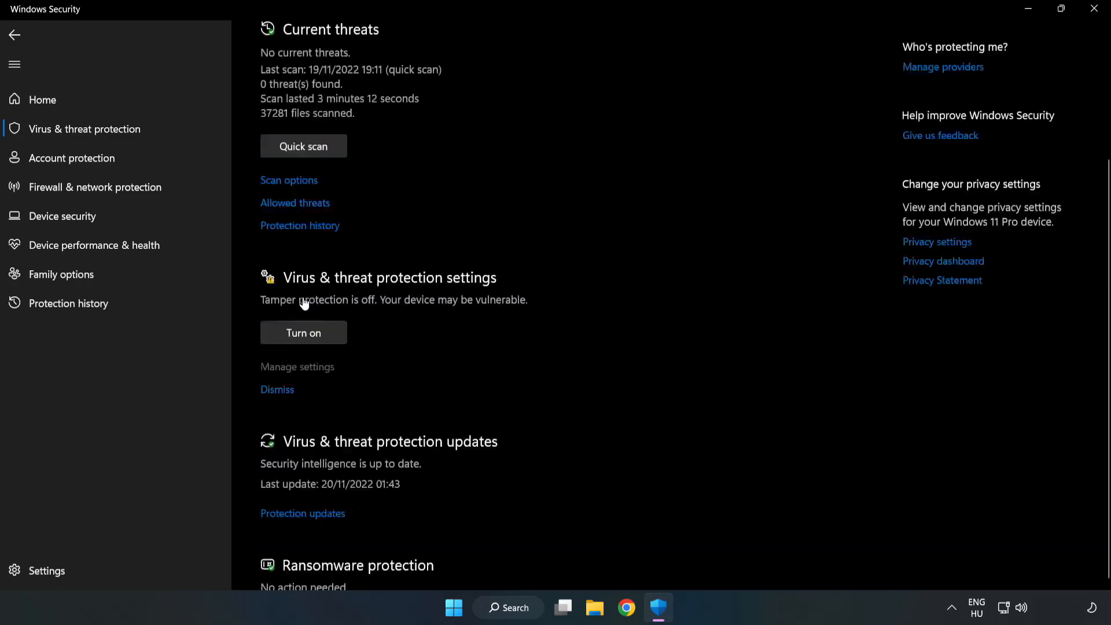
left_click(296, 367)
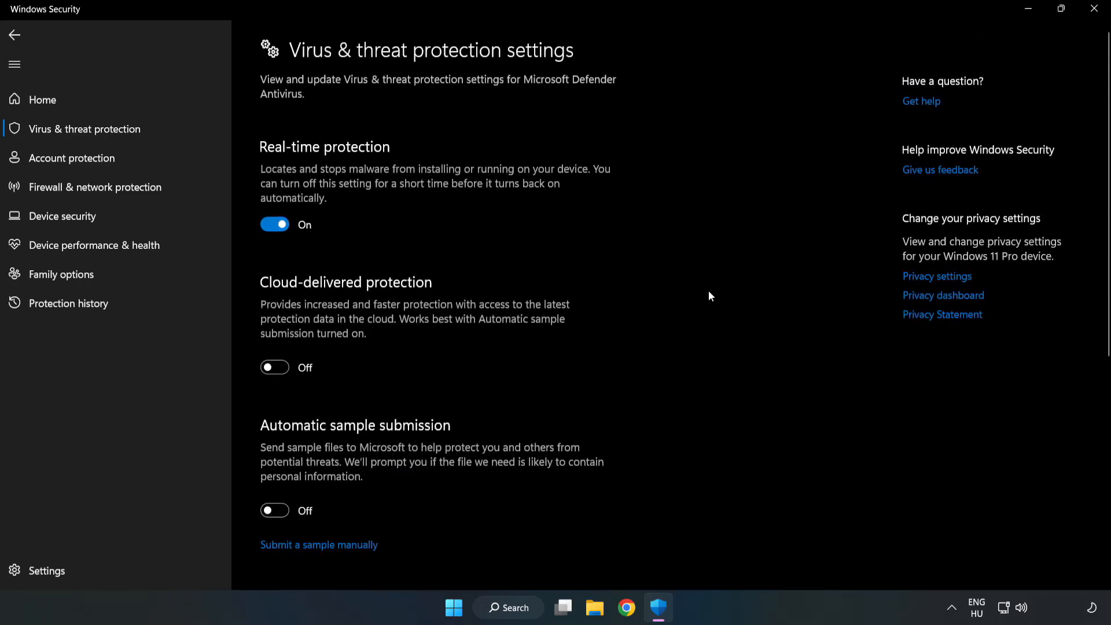
scroll("down", 3)
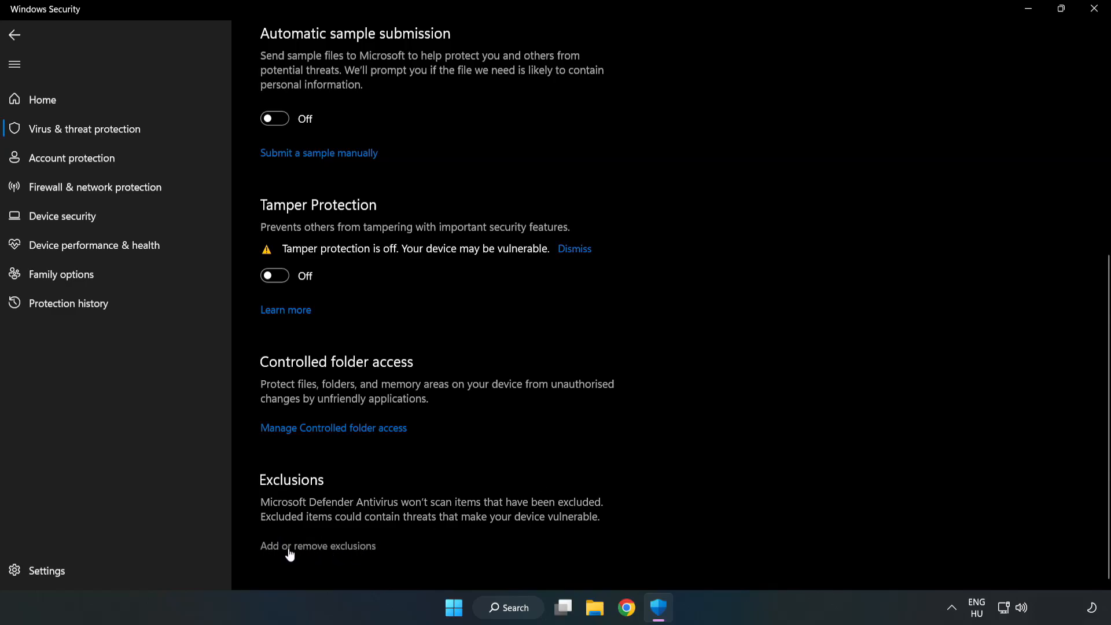
left_click(317, 546)
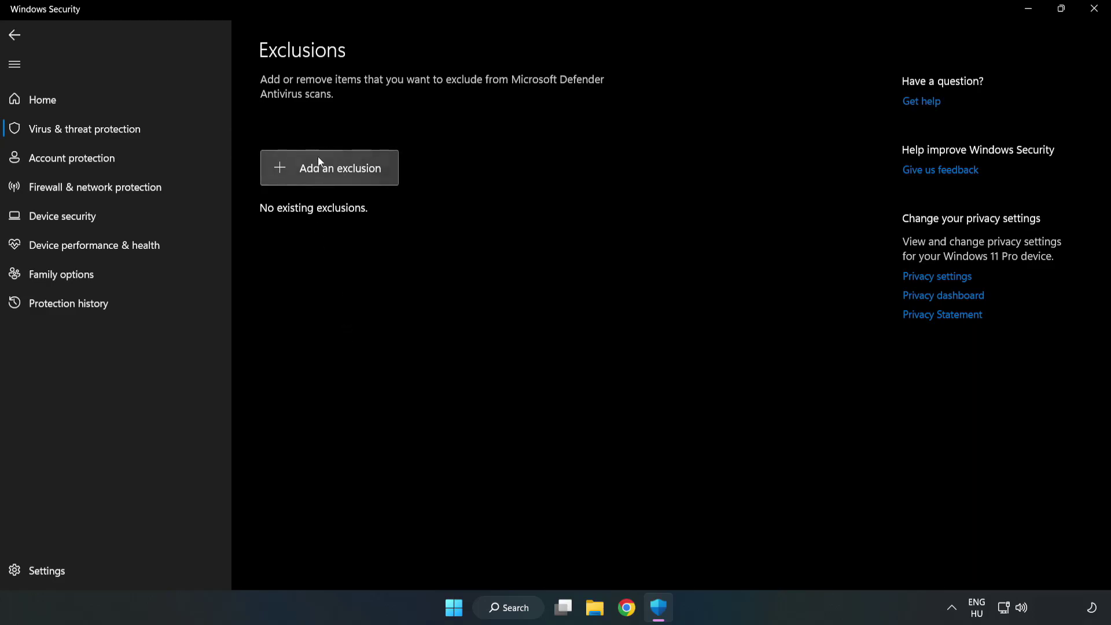
Start a File exclusion and browse into C:\Program Files (x86)\NOT WORKING APP
left_click(340, 167)
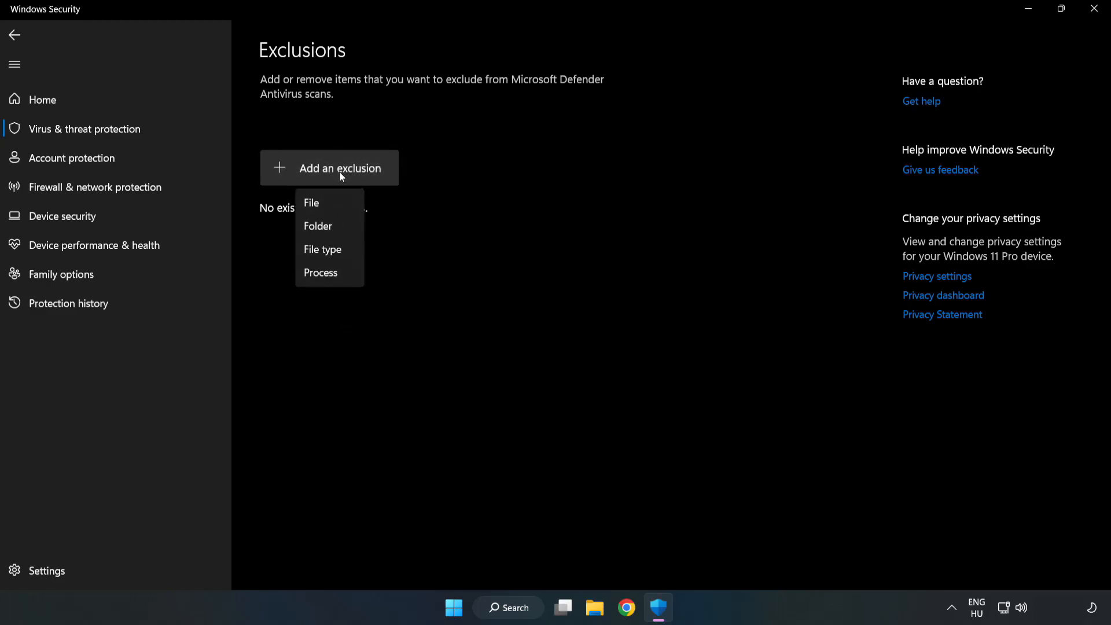
mouse_move(306, 202)
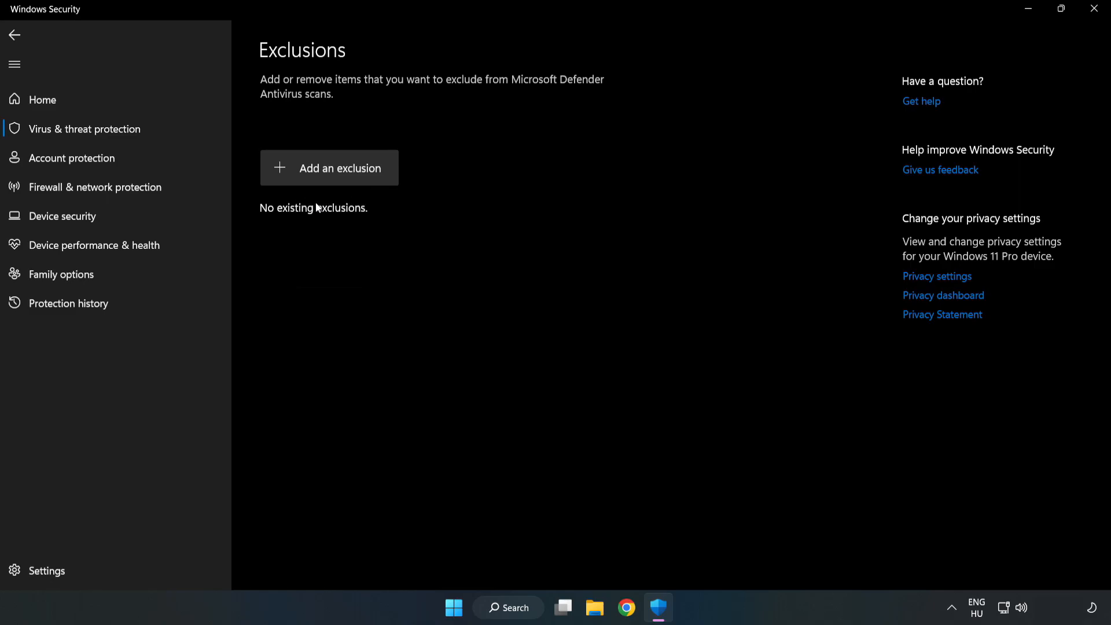
left_click(329, 168)
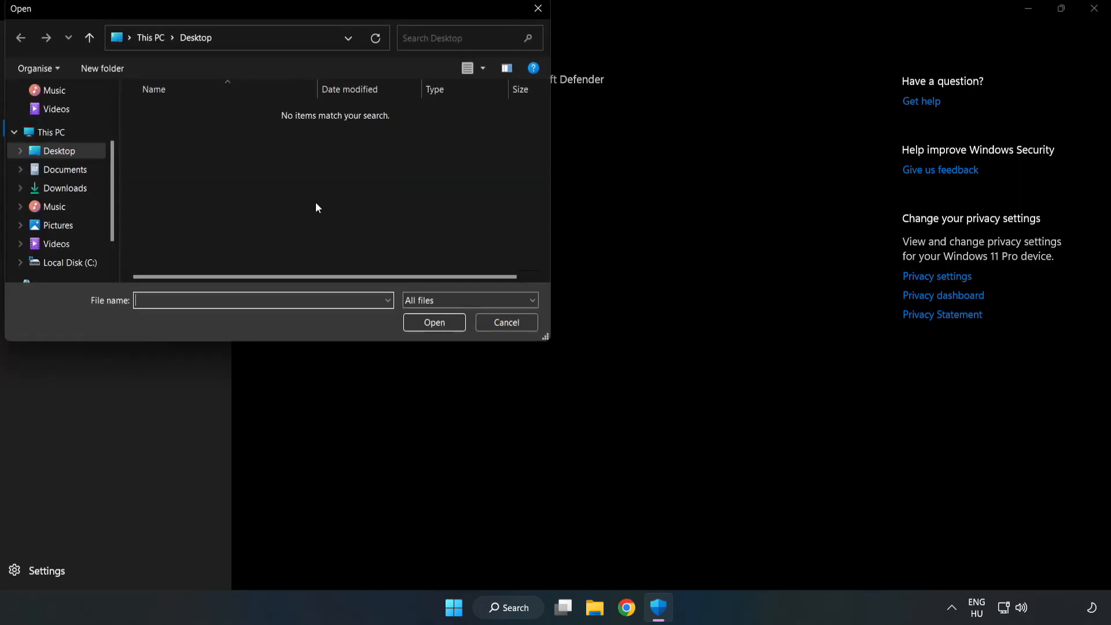
mouse_move(307, 120)
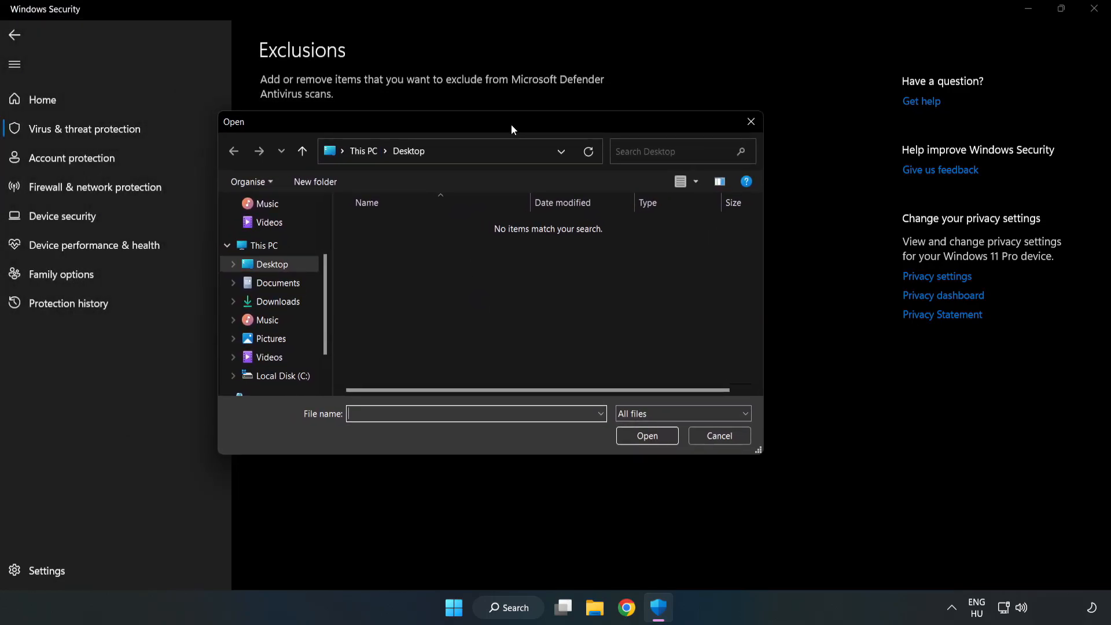
left_click(281, 375)
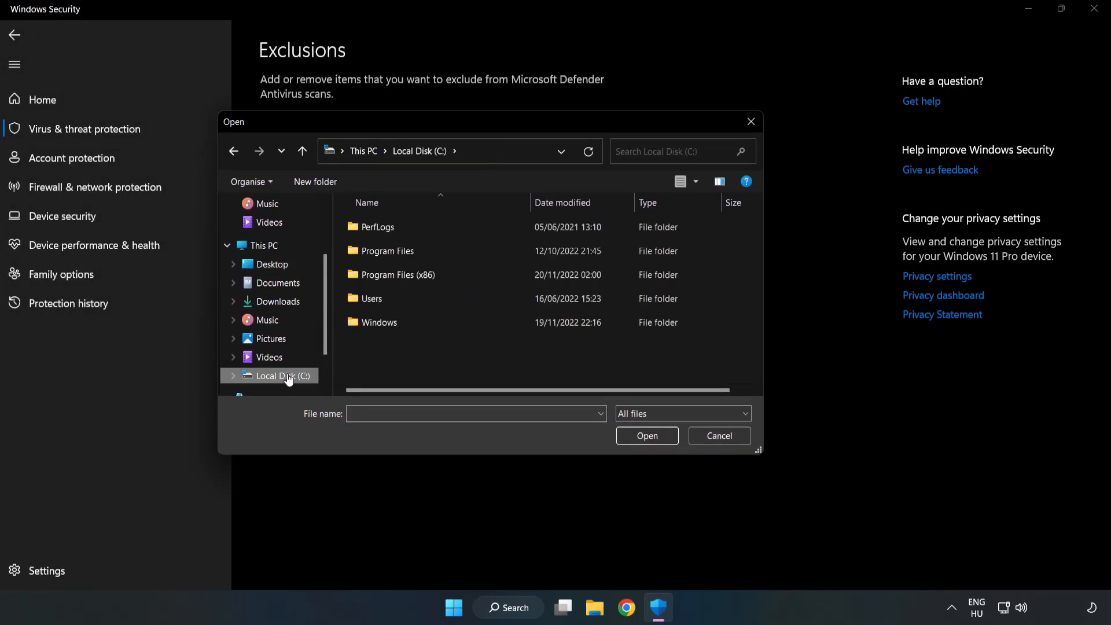
double_click(397, 275)
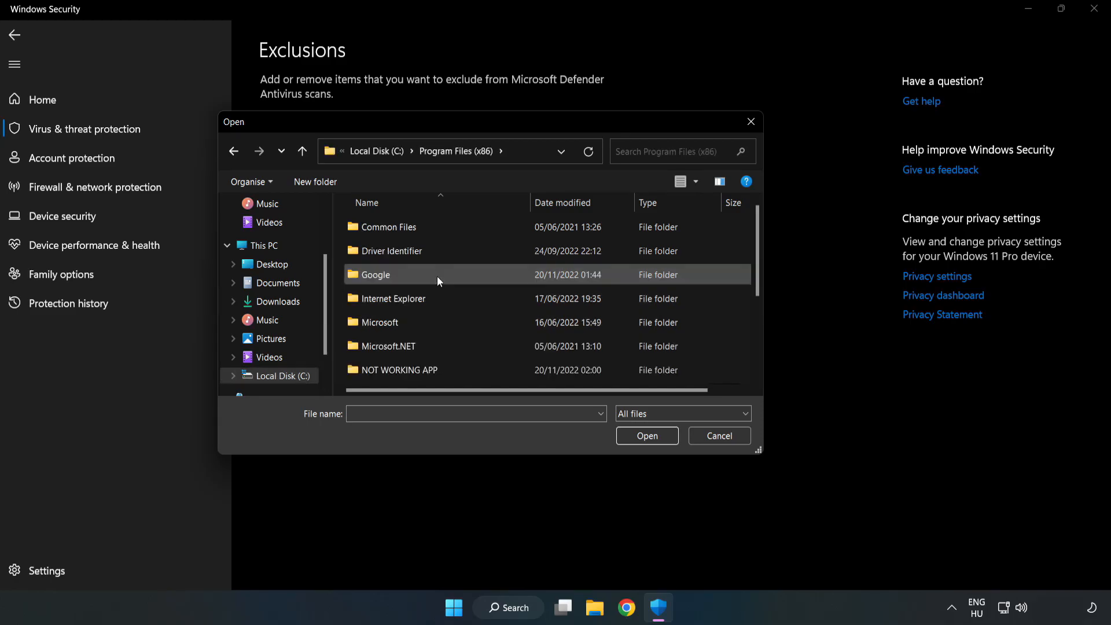
double_click(401, 370)
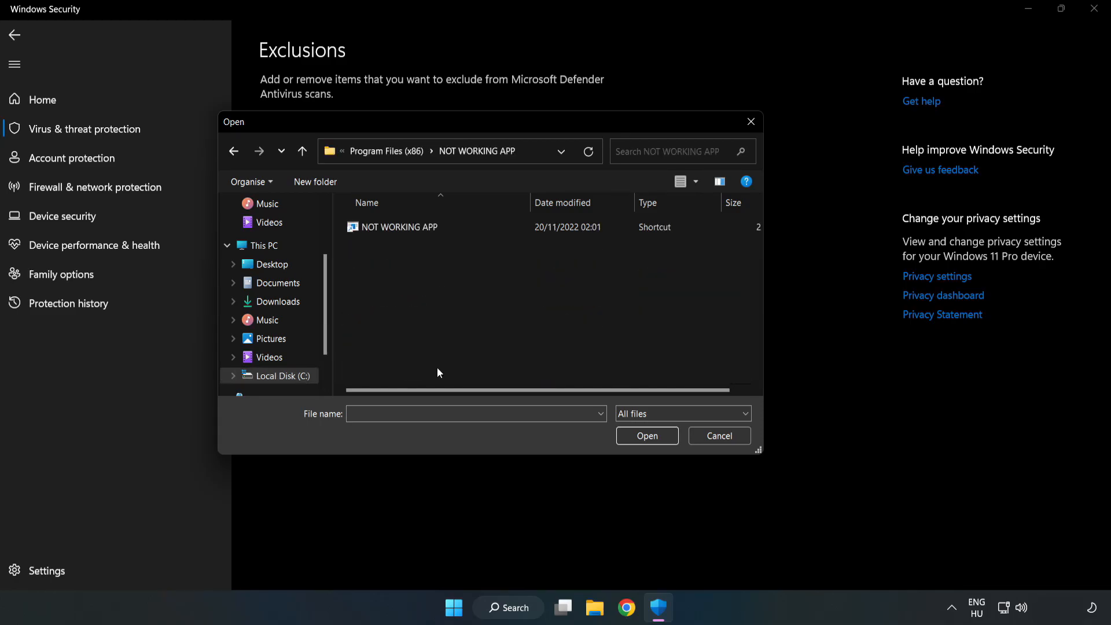
Exclude the NOT WORKING APP shortcut (resolving to chrome.exe) and close Windows Security
left_click(399, 227)
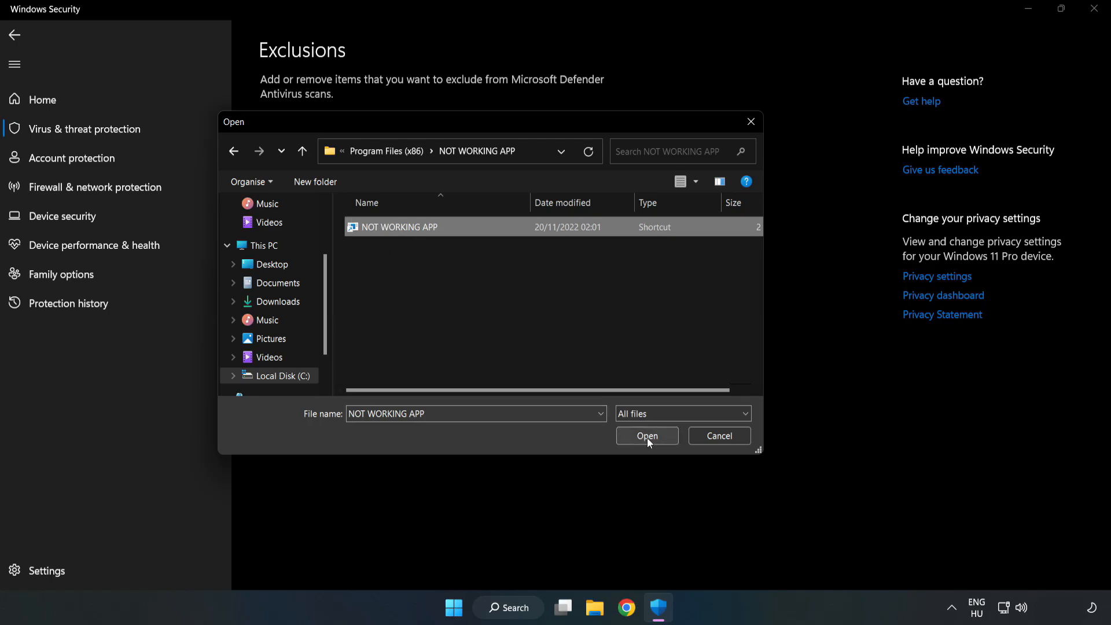
left_click(647, 435)
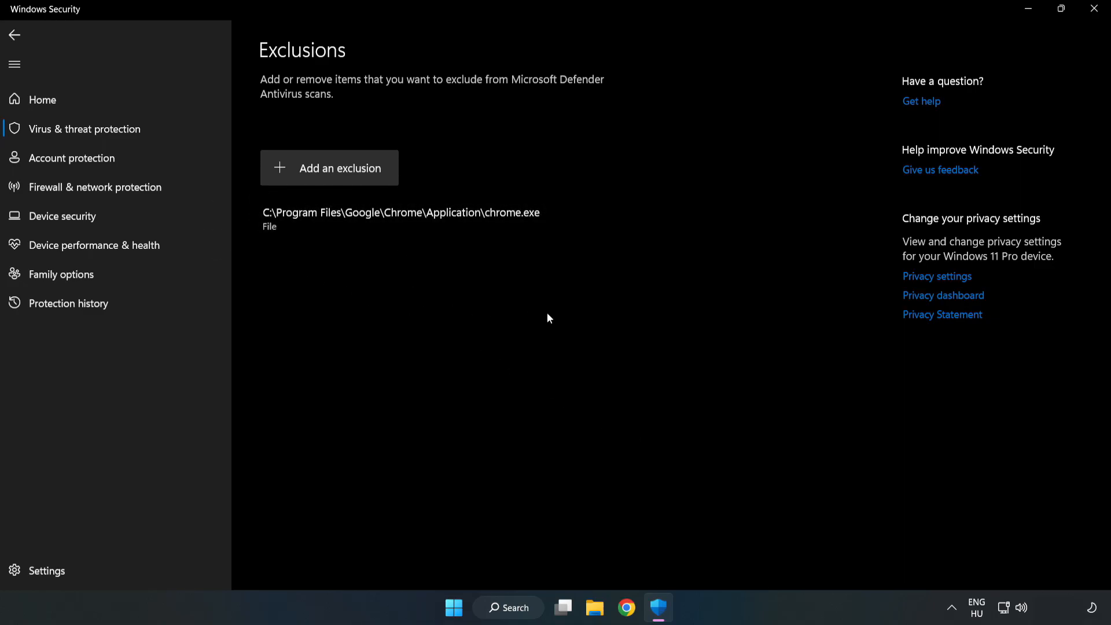
mouse_move(1093, 9)
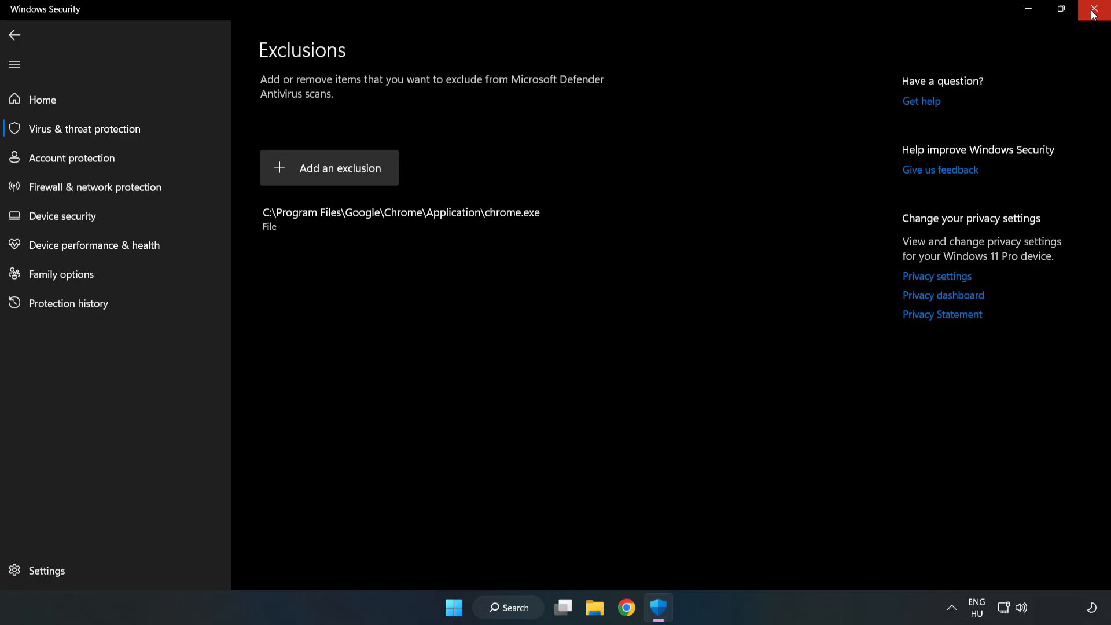
mouse_move(1094, 12)
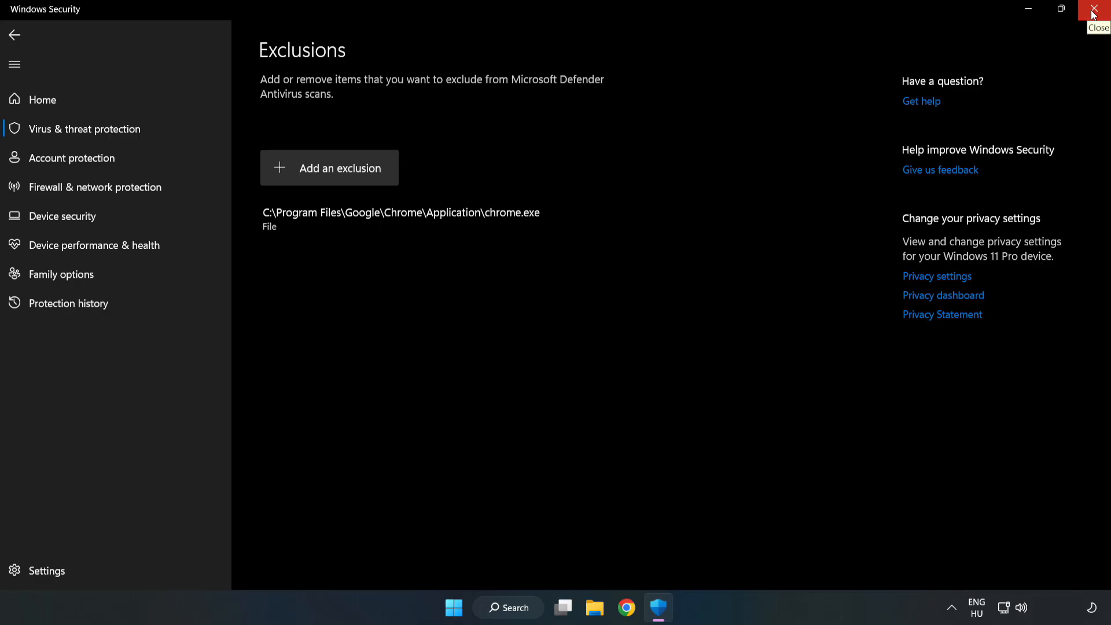
left_click(1093, 10)
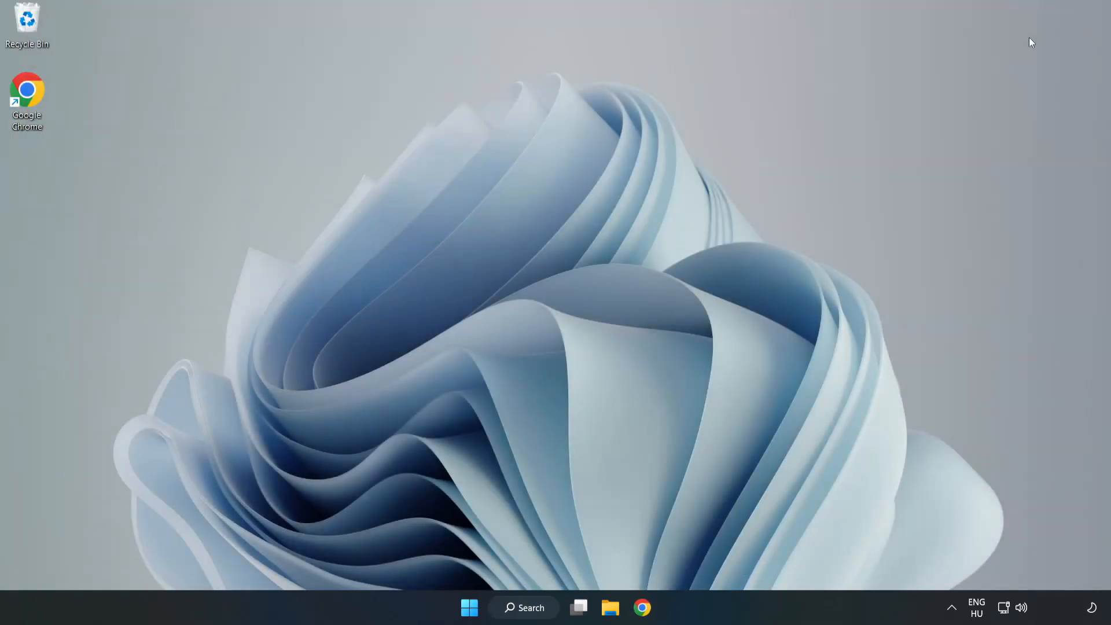
mouse_move(563, 312)
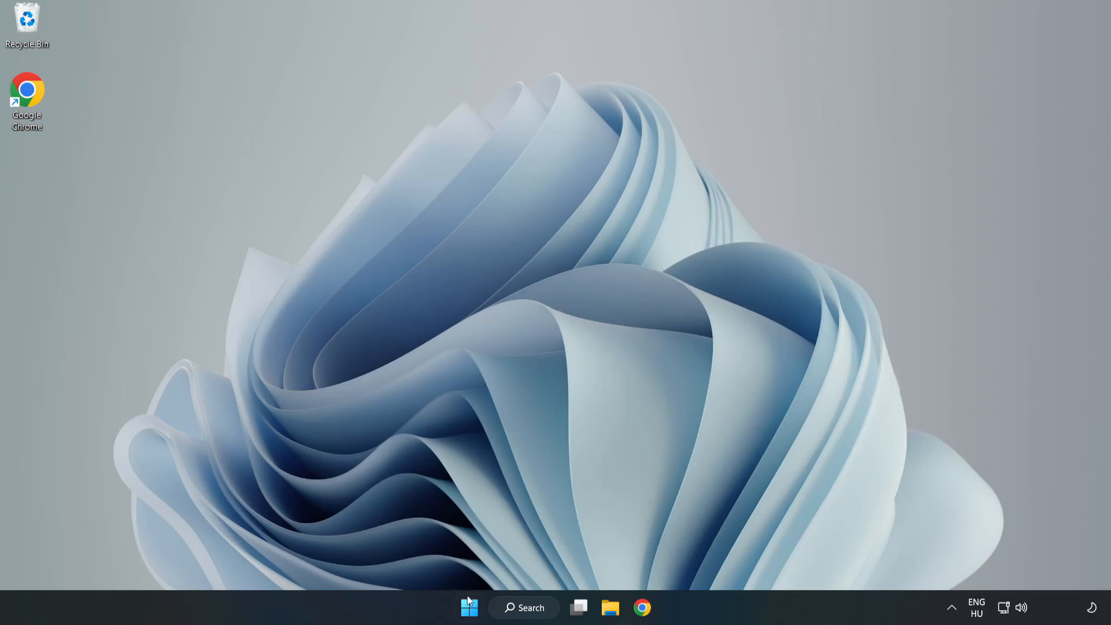
Show the Start menu's power options with Restart available
left_click(469, 607)
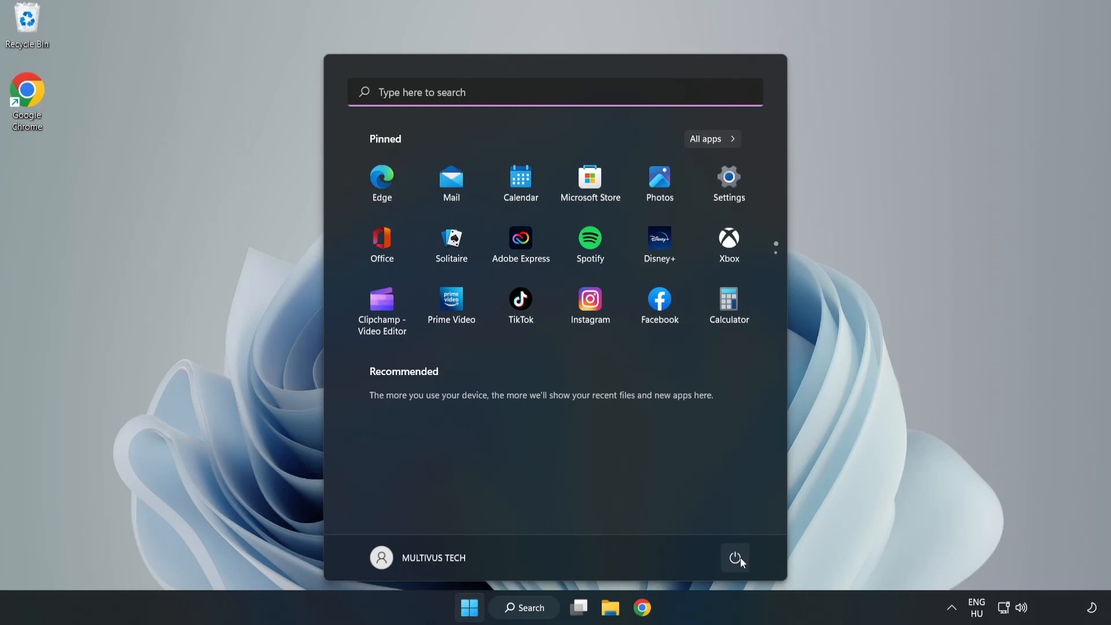
left_click(733, 557)
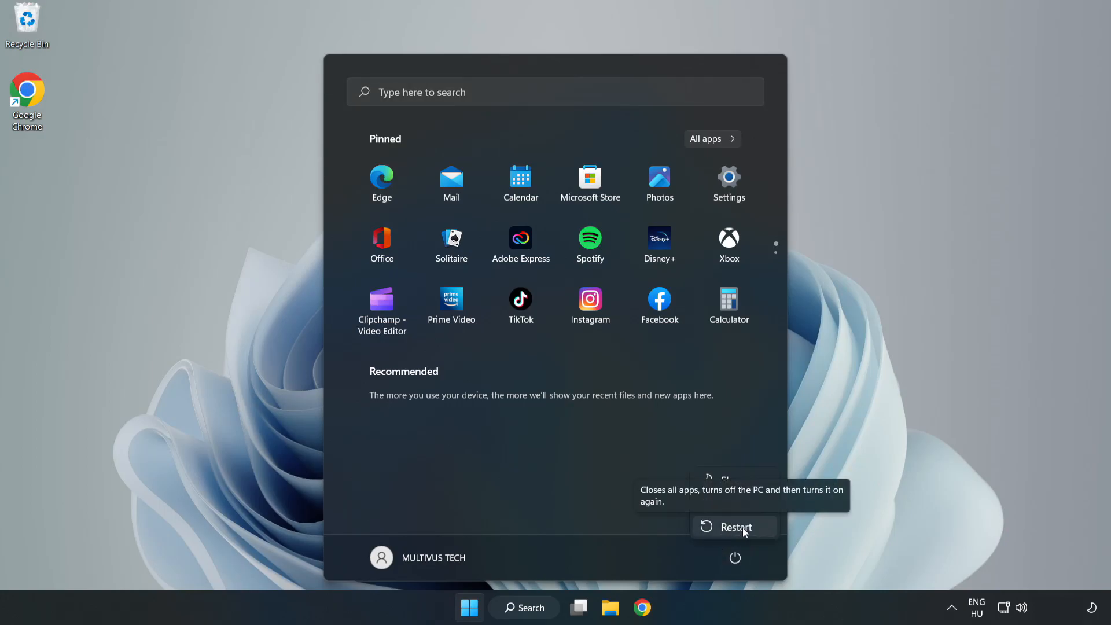